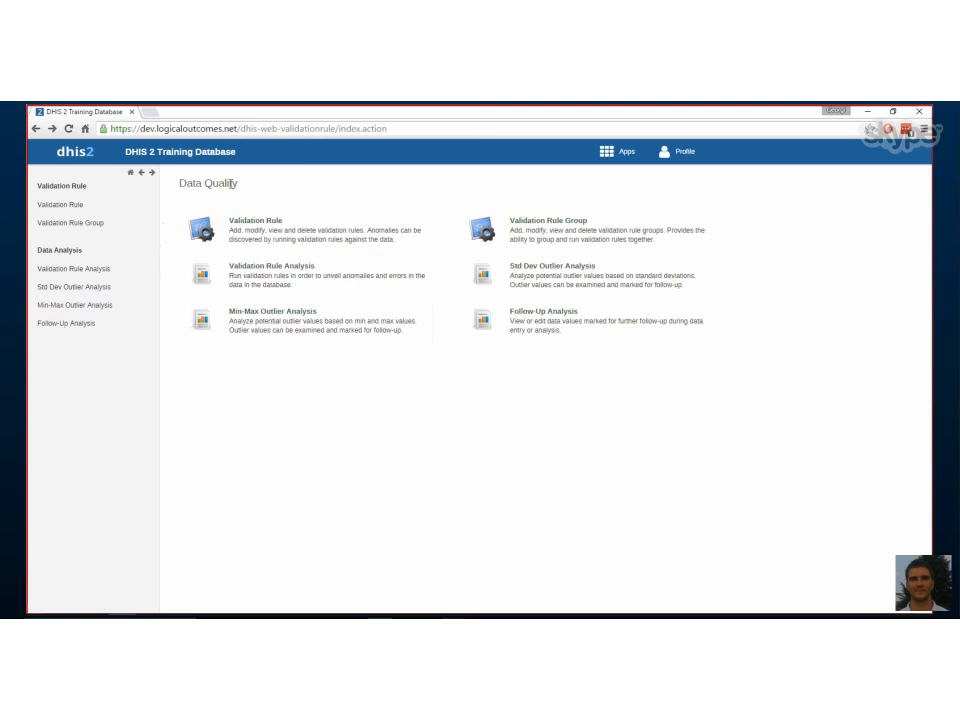
pyautogui.moveTo(368, 432)
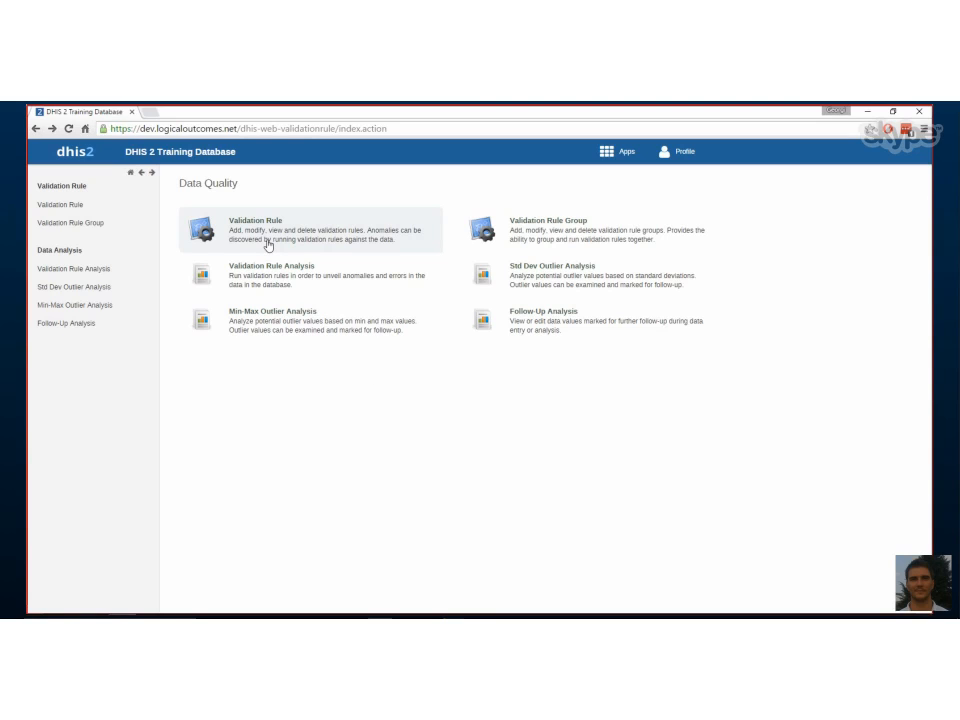
# Step: Show the Validation rule management list with its existing malaria and RDT rules
pyautogui.click(276, 220)
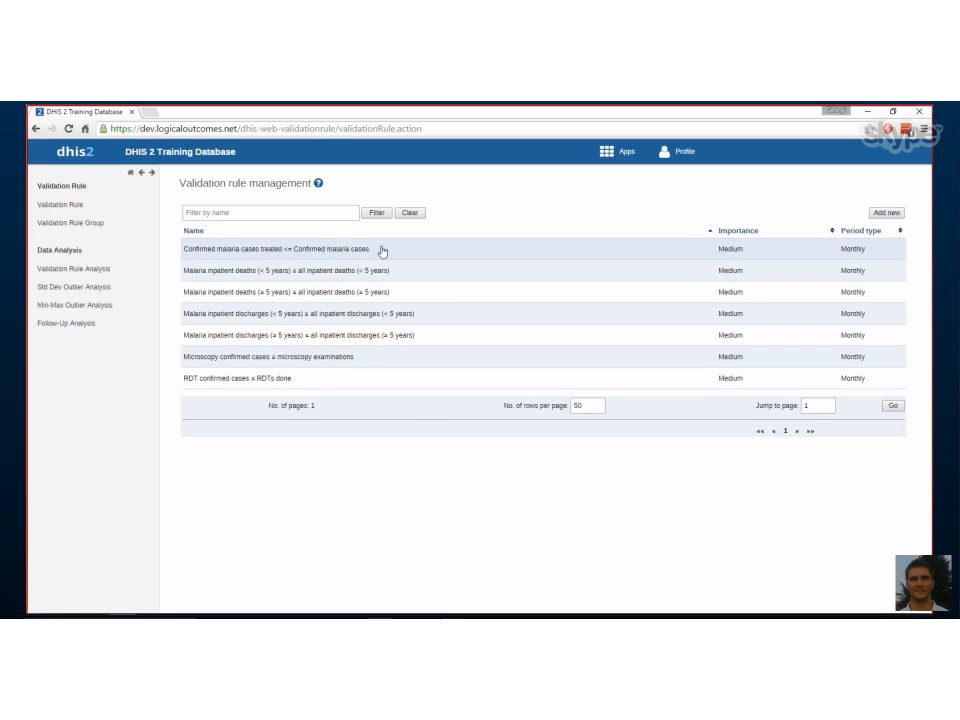
pyautogui.moveTo(420, 252)
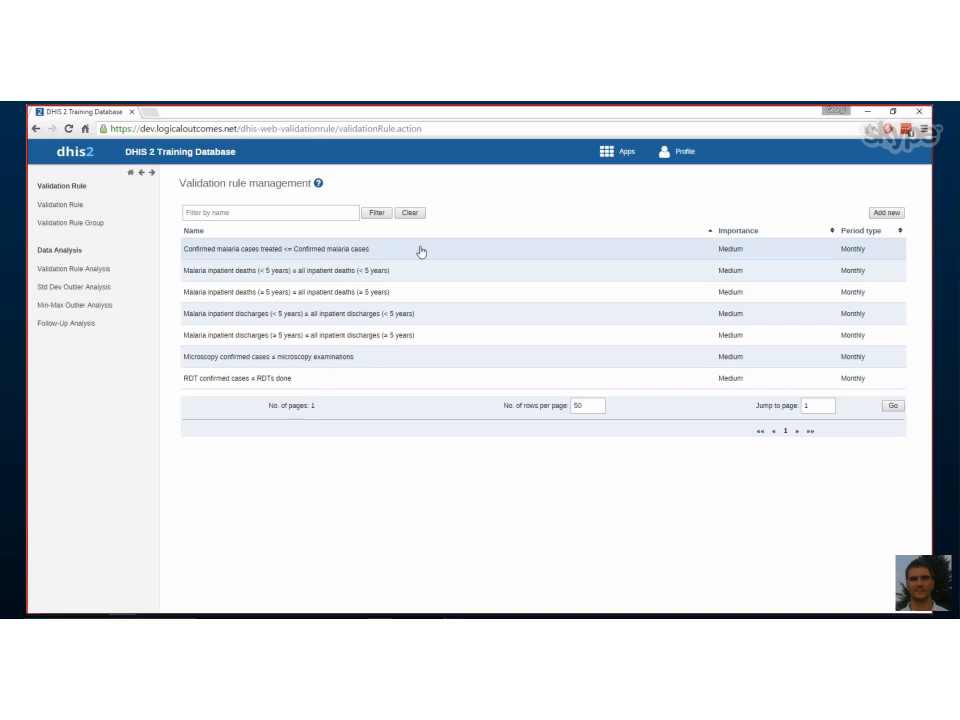
pyautogui.moveTo(472, 220)
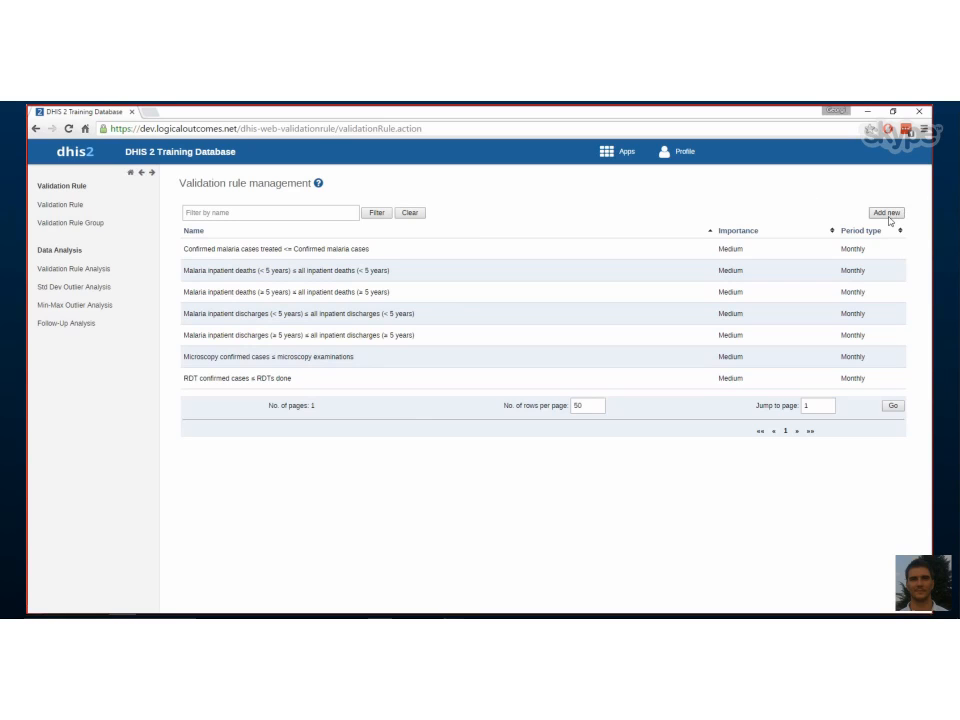
# Step: Start a new validation rule via Add new and keep its rule type as Validation
pyautogui.click(884, 212)
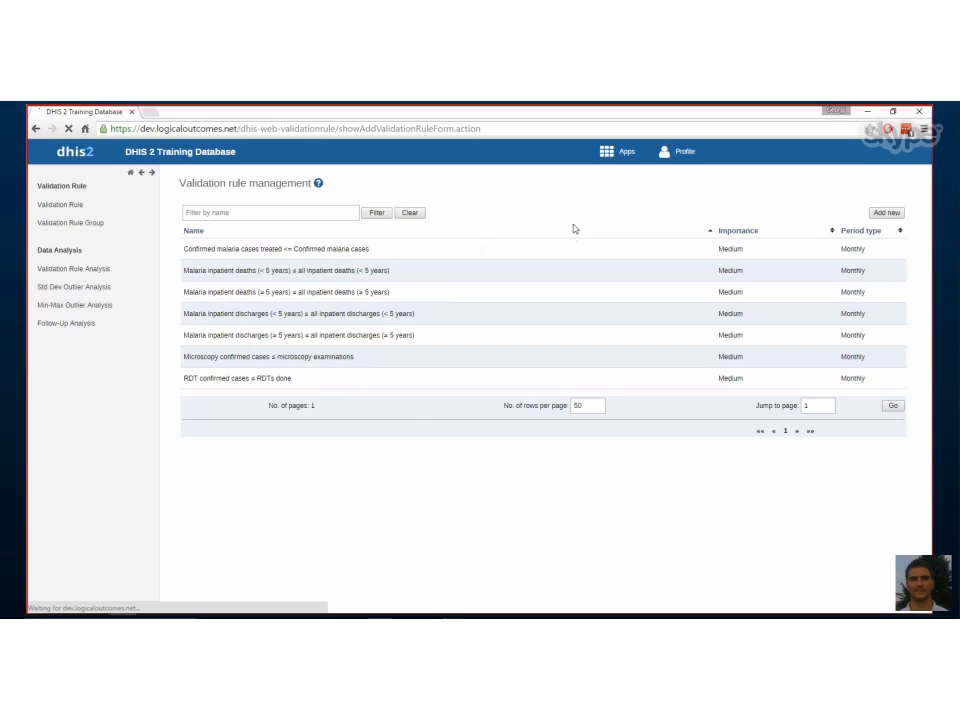
pyautogui.click(884, 212)
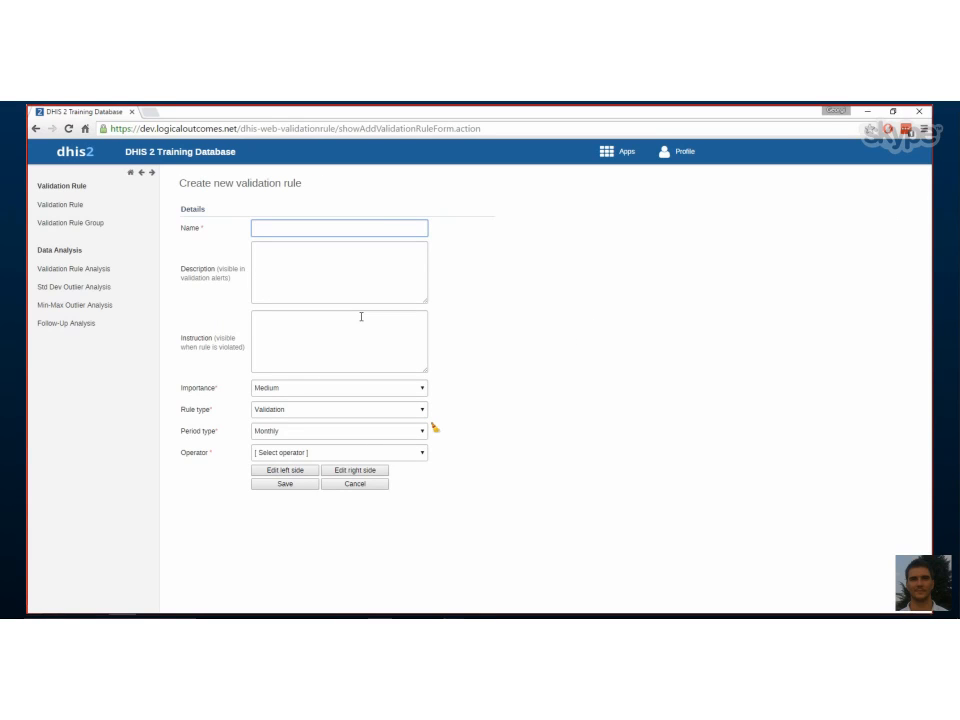
pyautogui.moveTo(356, 308)
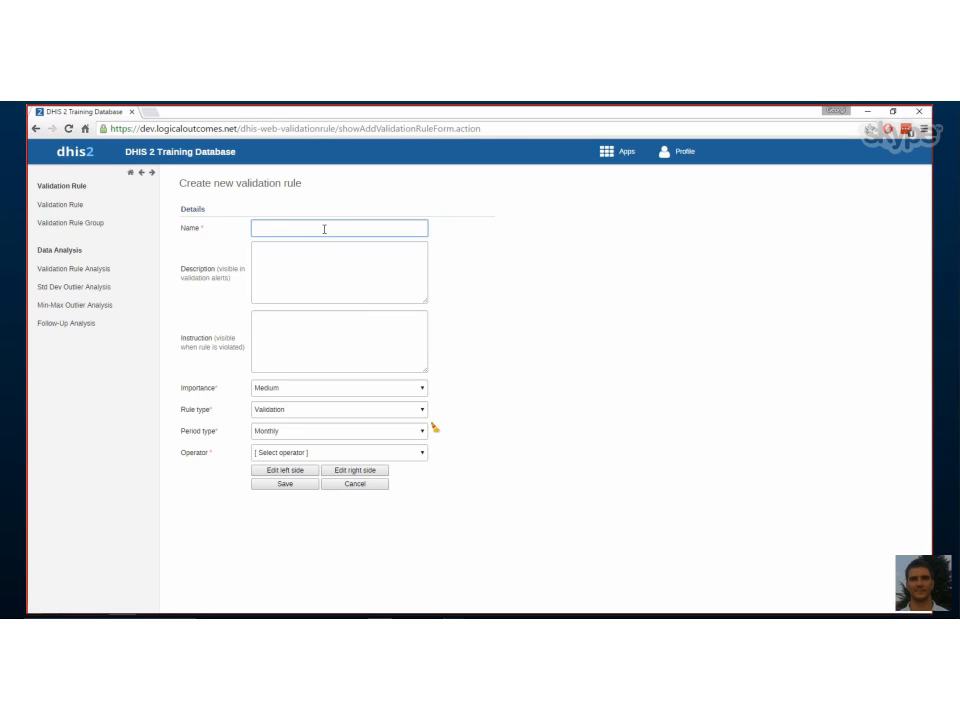
pyautogui.moveTo(540, 308)
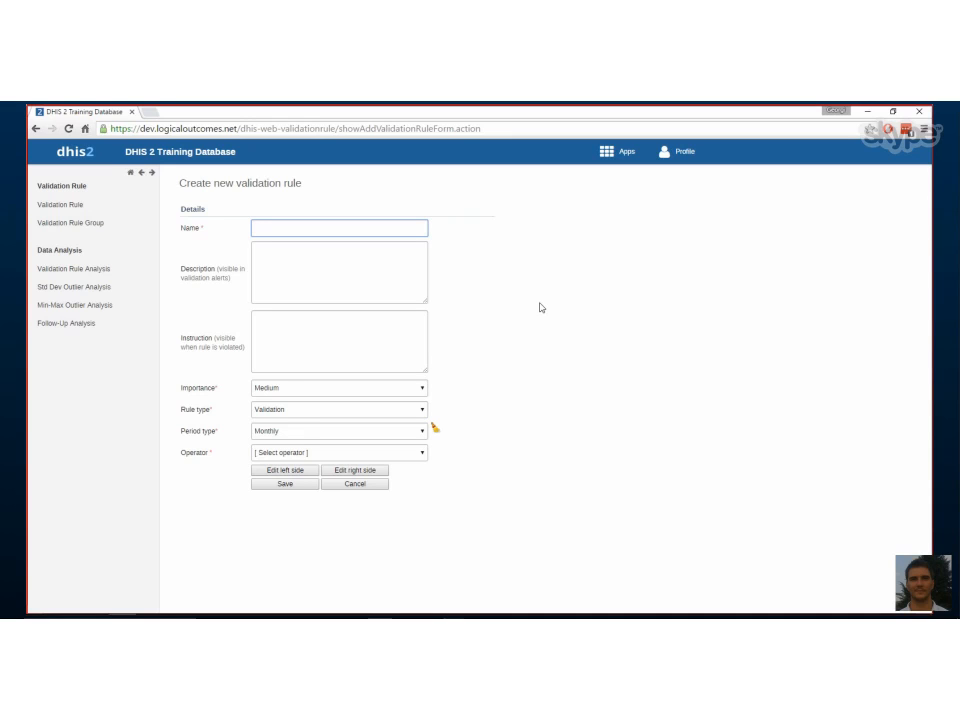
pyautogui.click(338, 228)
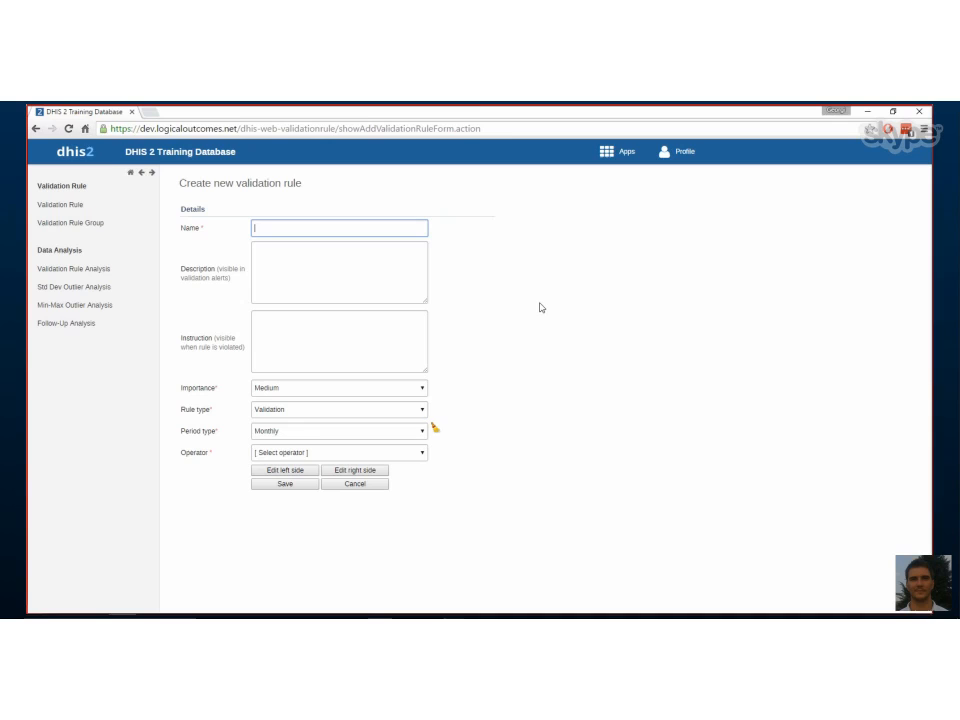
pyautogui.moveTo(556, 418)
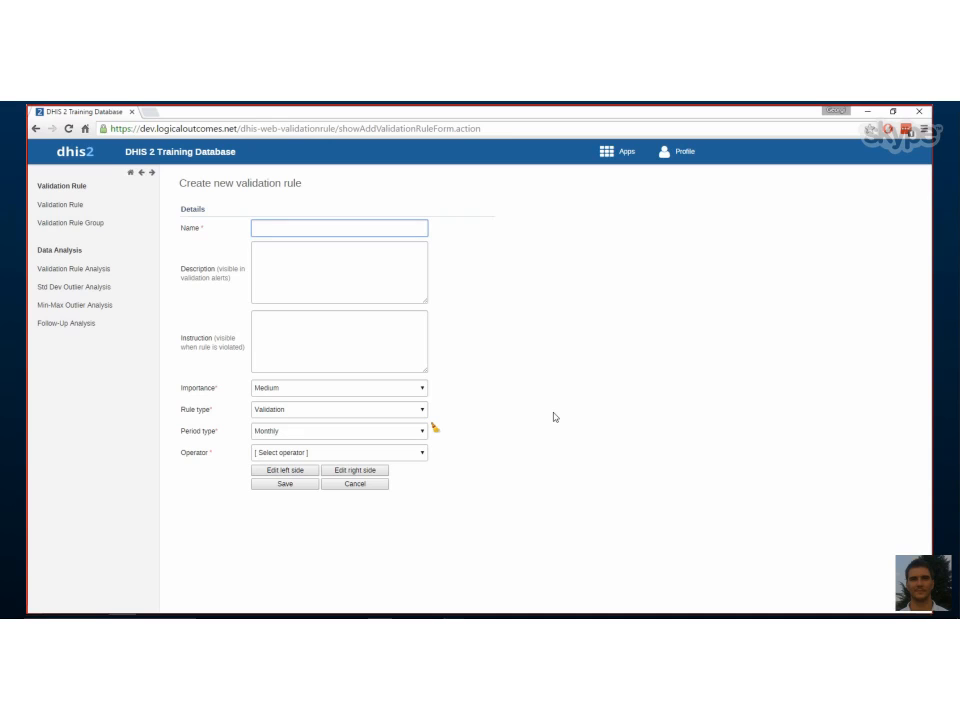
pyautogui.moveTo(372, 396)
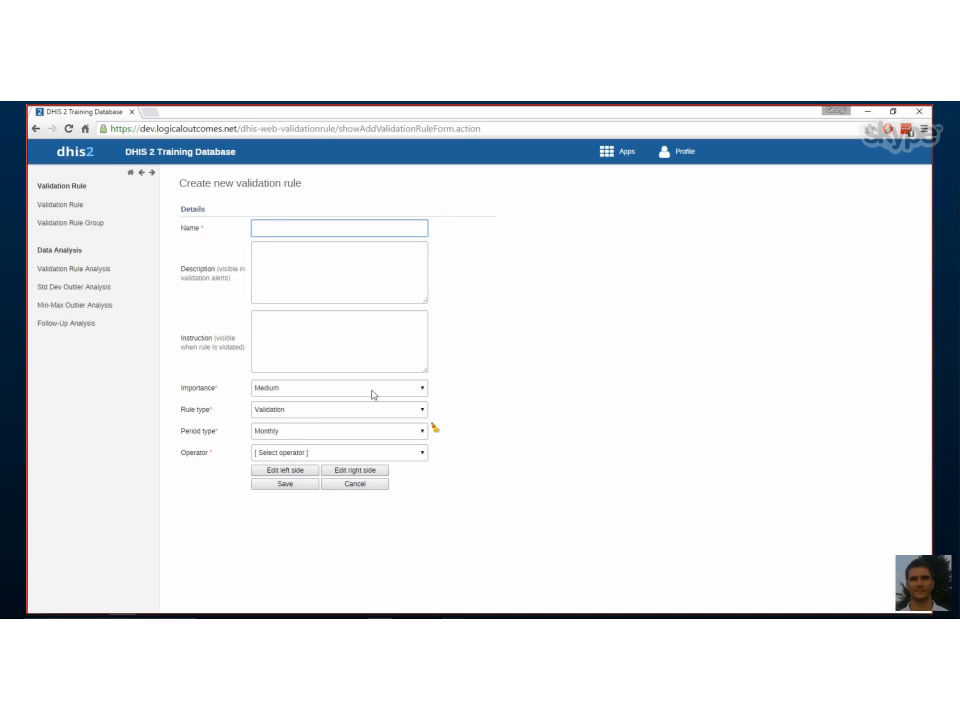
pyautogui.moveTo(306, 428)
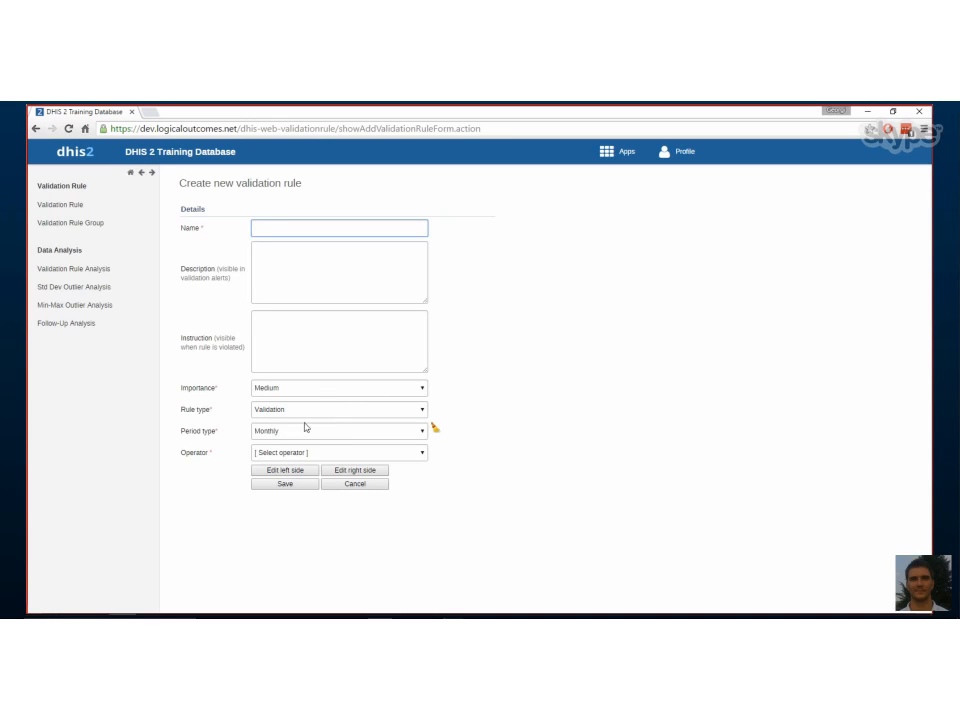
pyautogui.moveTo(304, 412)
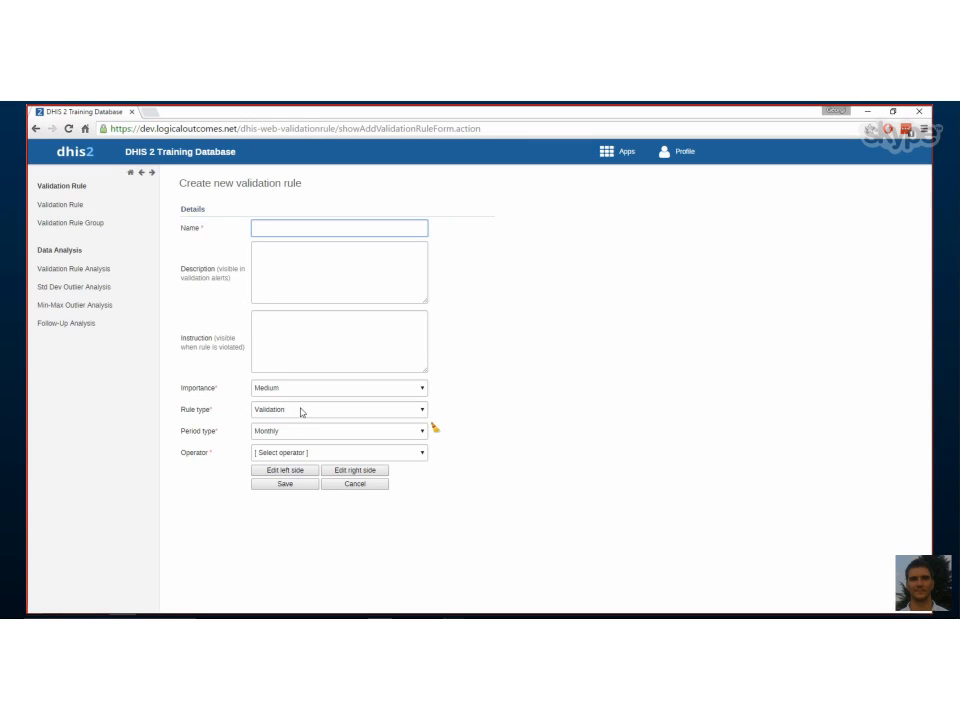
pyautogui.click(336, 408)
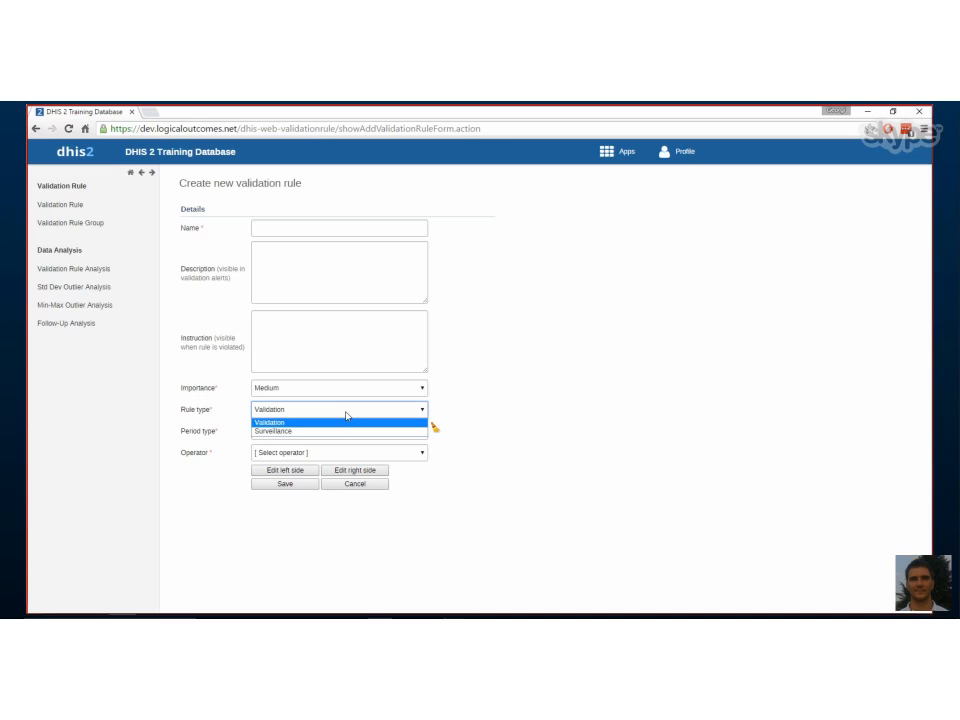
pyautogui.click(288, 422)
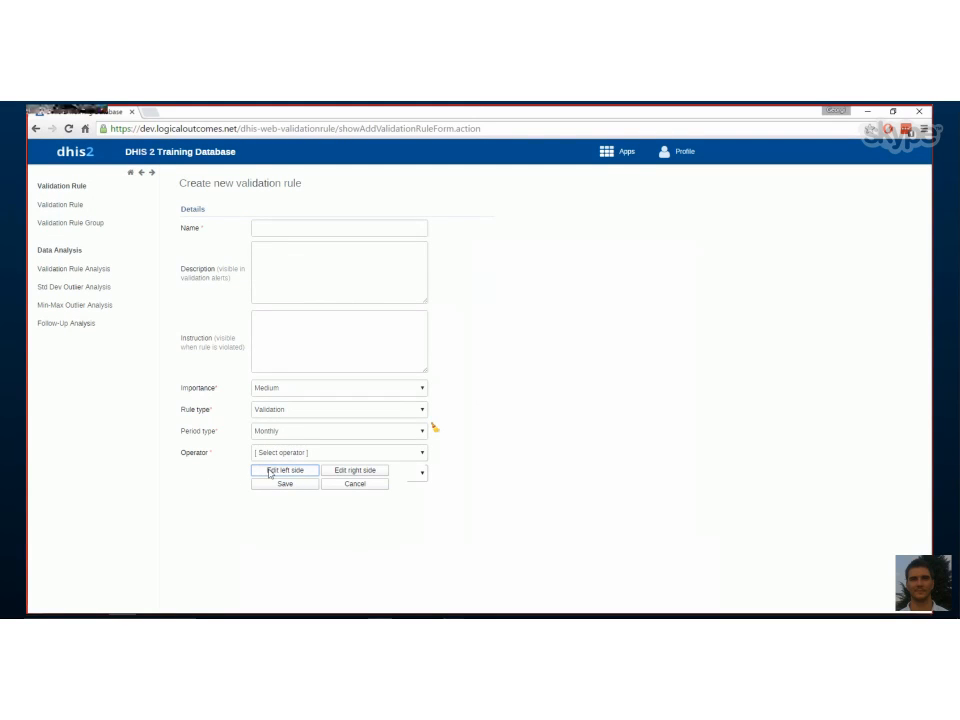
# Step: Begin the left side expression and filter available data elements by 'Monthly'
pyautogui.click(284, 470)
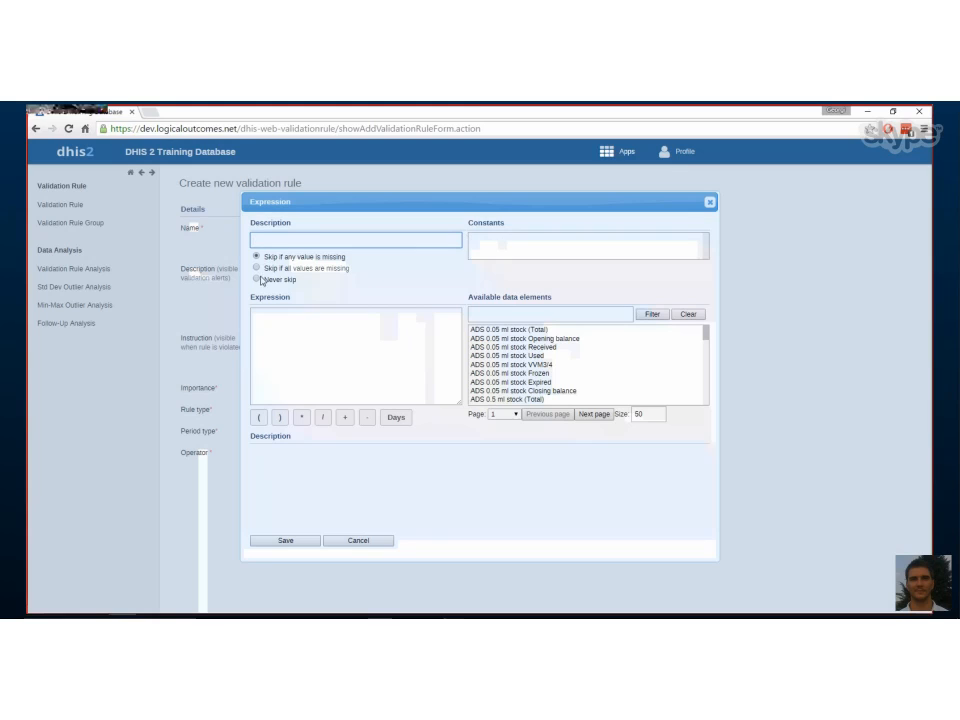
pyautogui.click(548, 312)
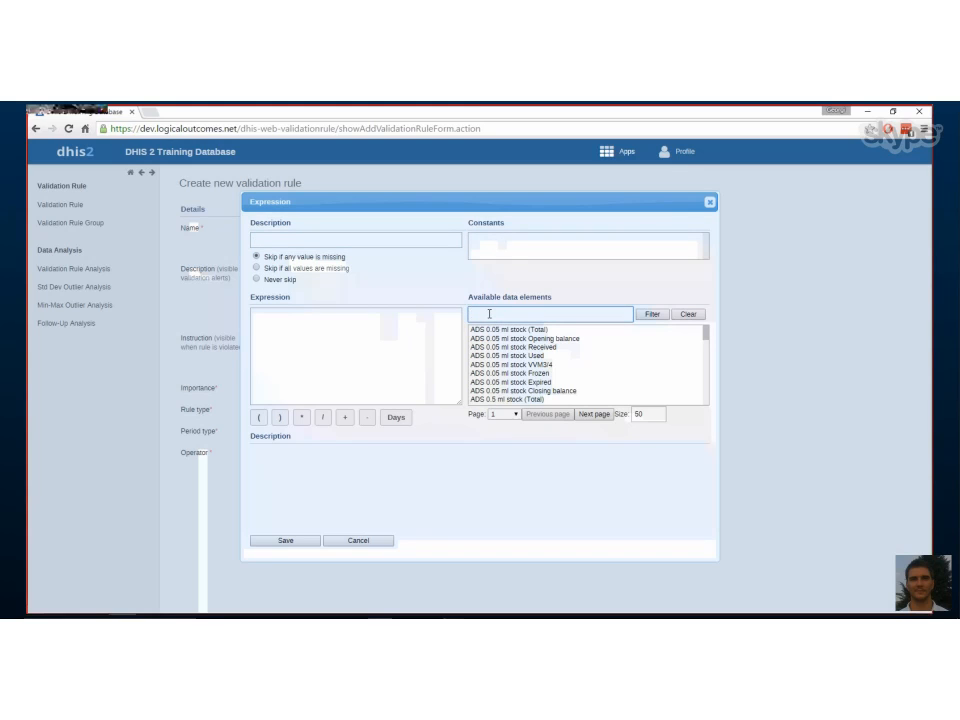
pyautogui.write('Monthly')
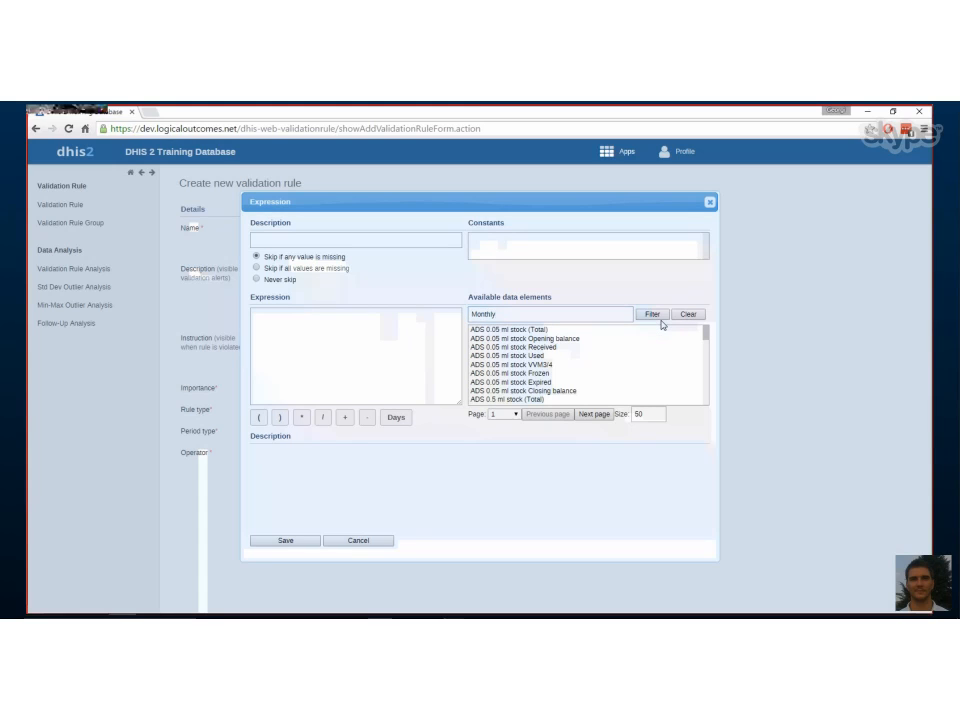
pyautogui.click(652, 312)
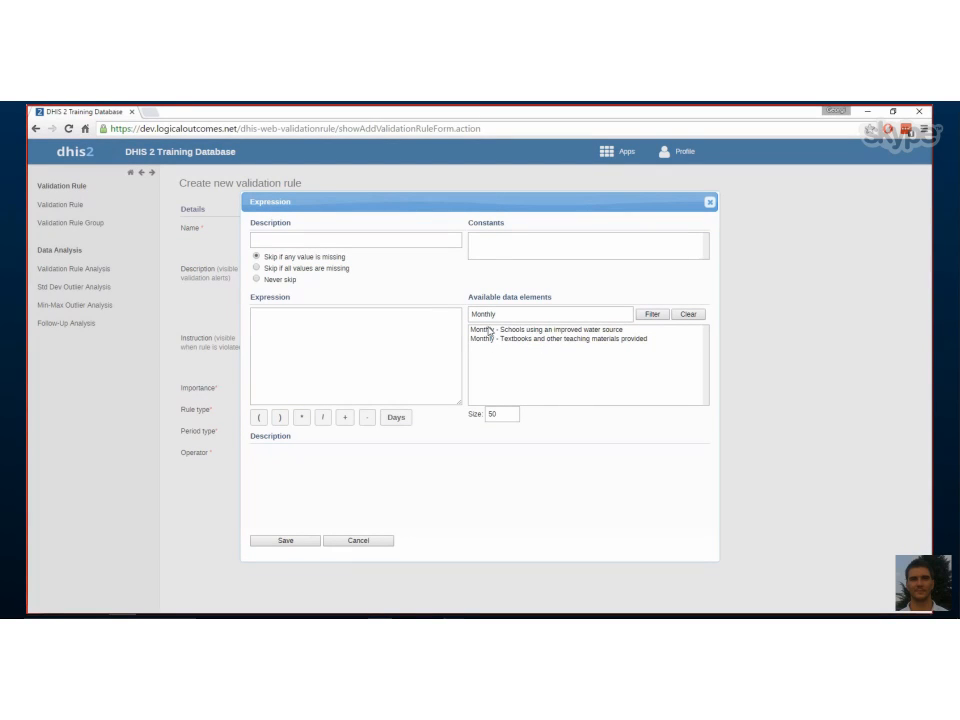
pyautogui.moveTo(548, 336)
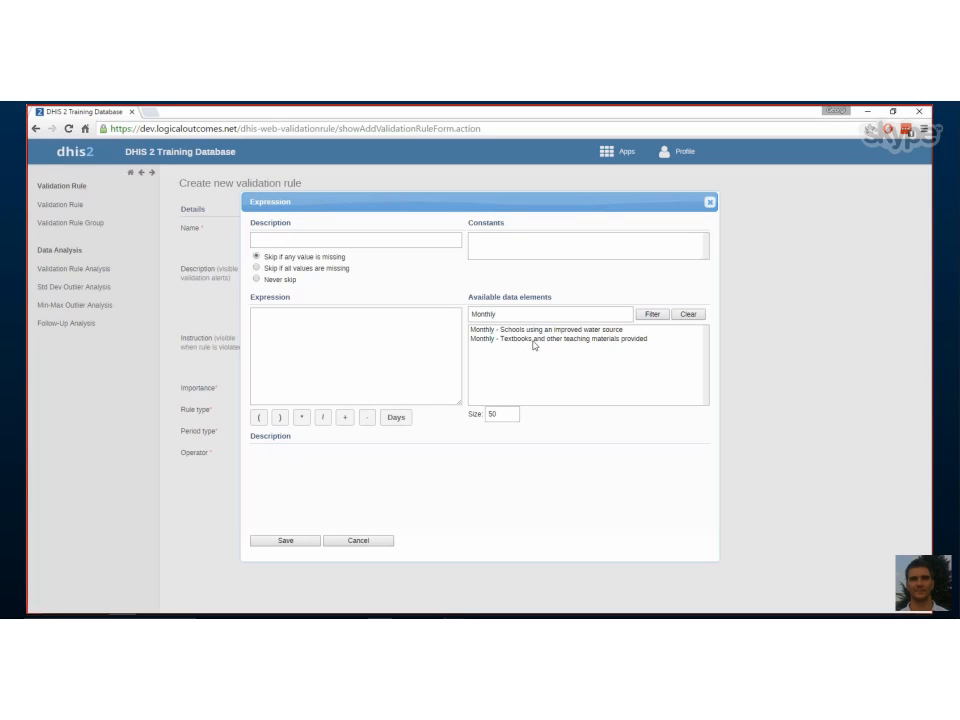
pyautogui.moveTo(646, 348)
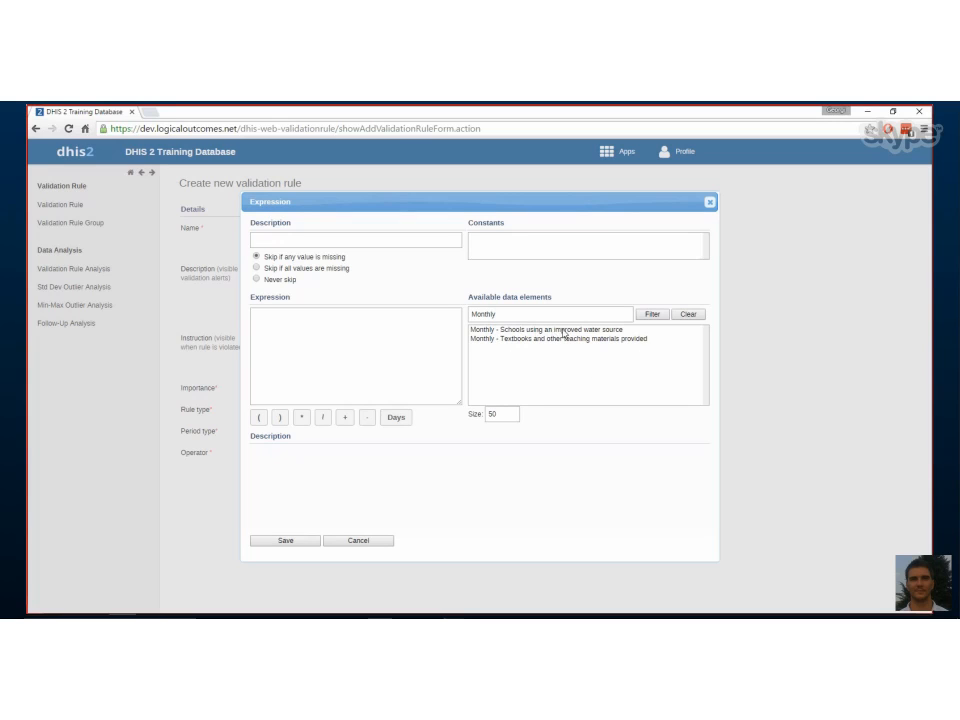
pyautogui.moveTo(492, 356)
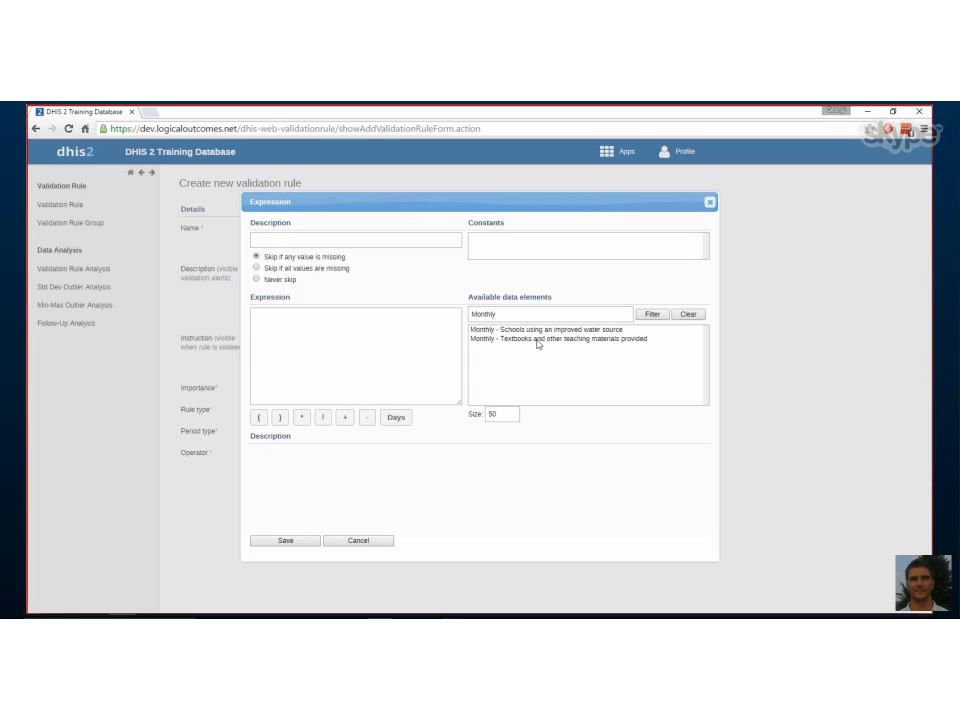
pyautogui.moveTo(516, 374)
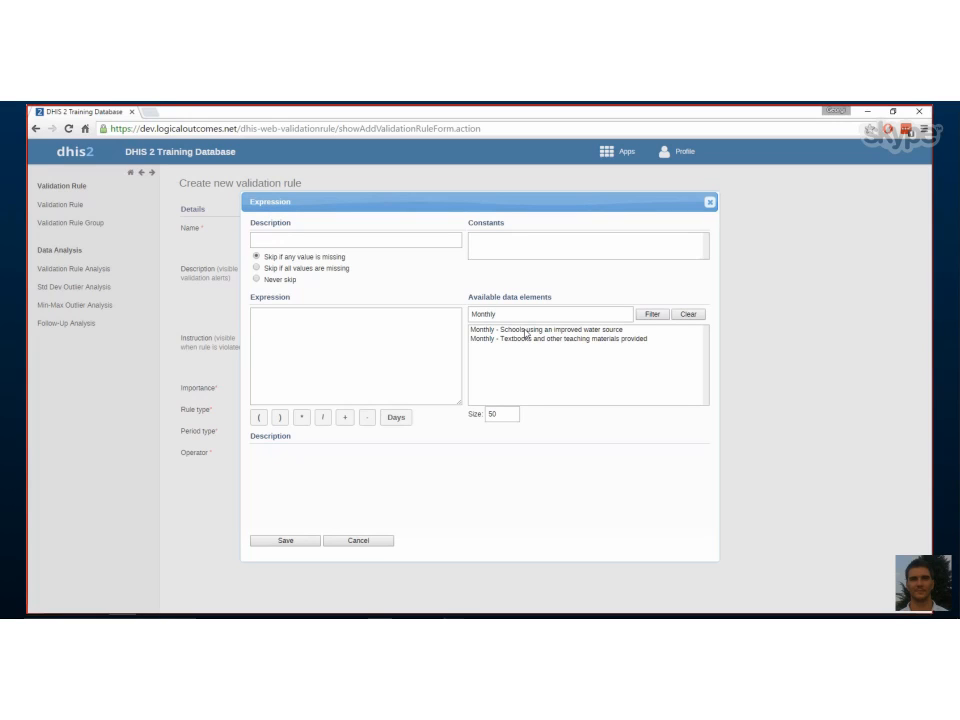
# Step: Add the improved water source element and describe the left side as 'Schools with improved water'
pyautogui.doubleClick(556, 330)
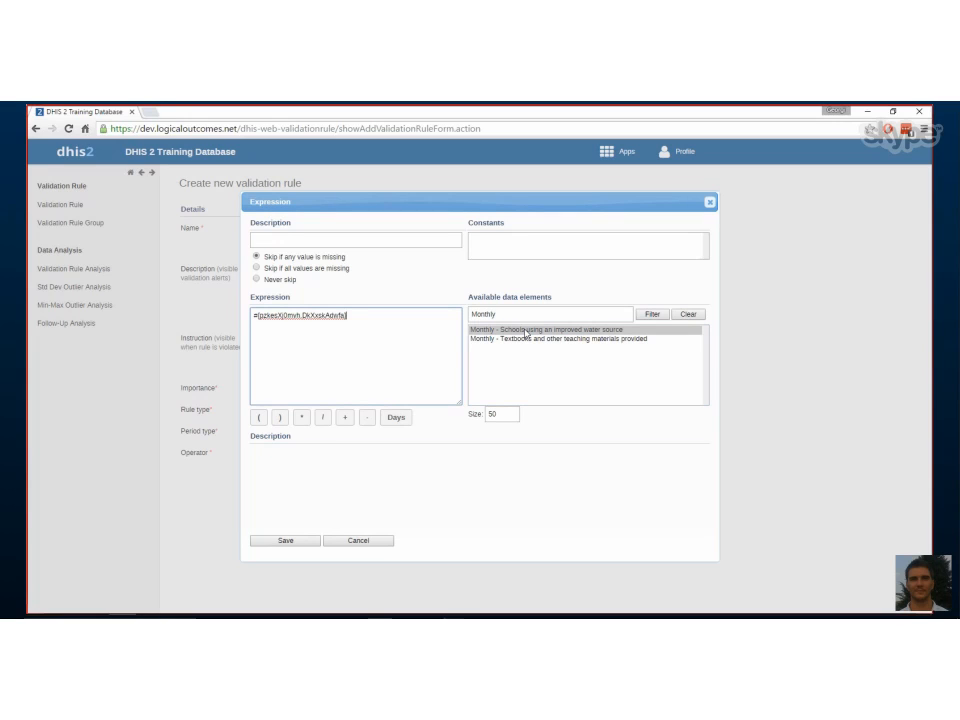
pyautogui.click(544, 328)
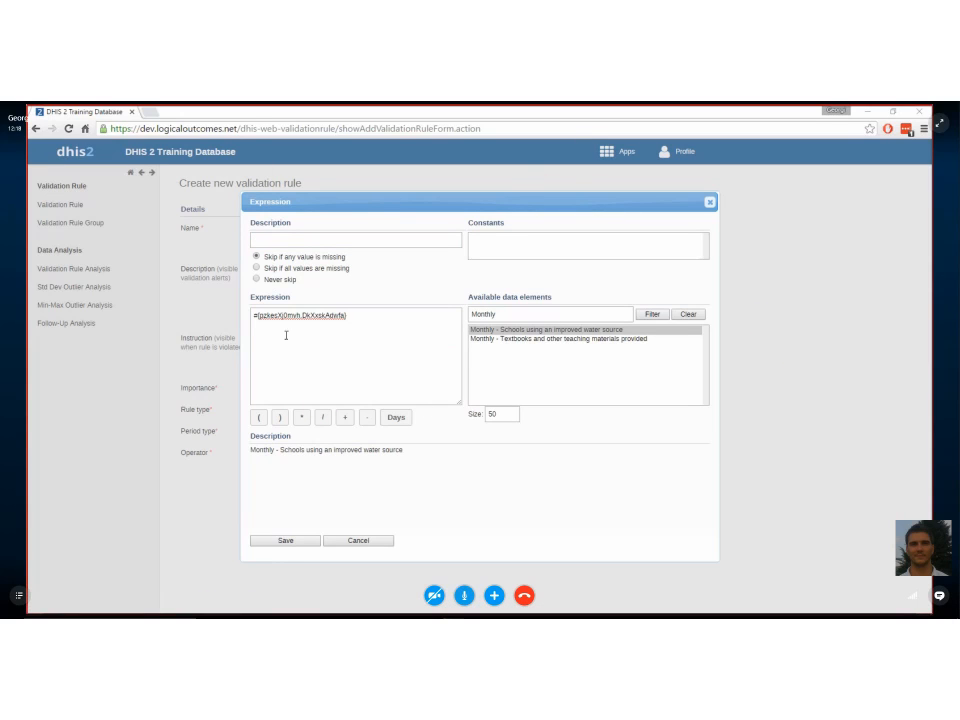
pyautogui.click(354, 240)
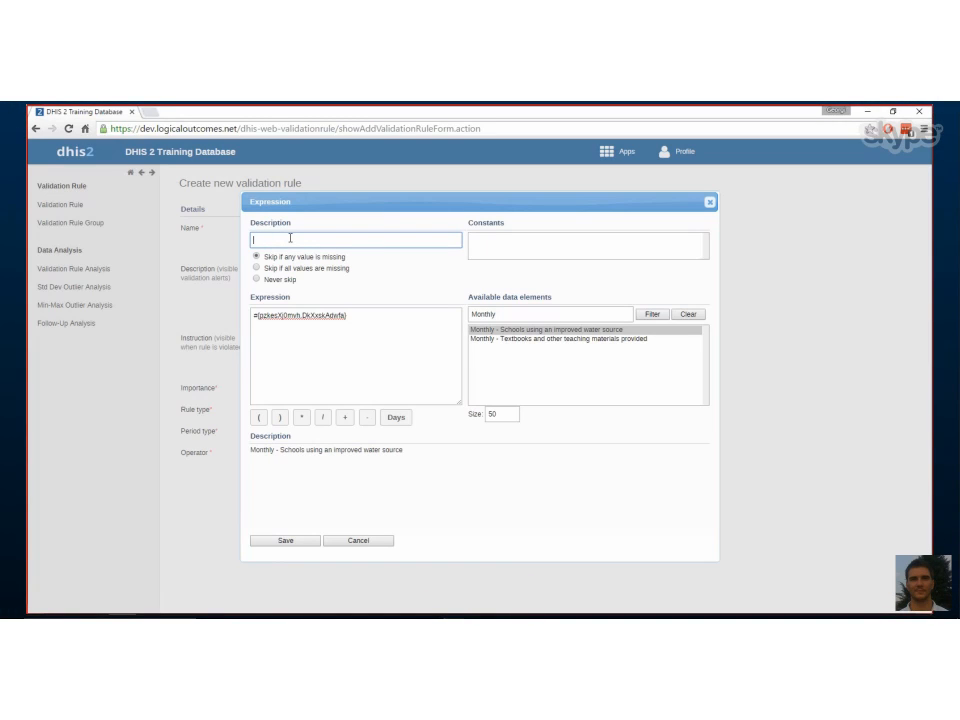
pyautogui.write('Sk')
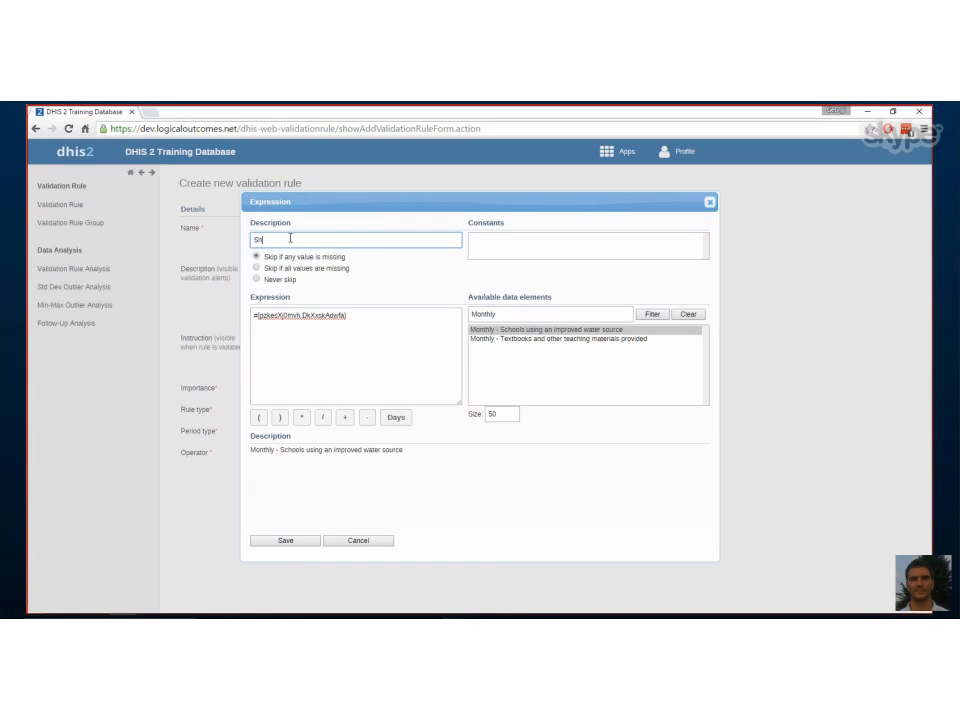
pyautogui.write('hools withou')
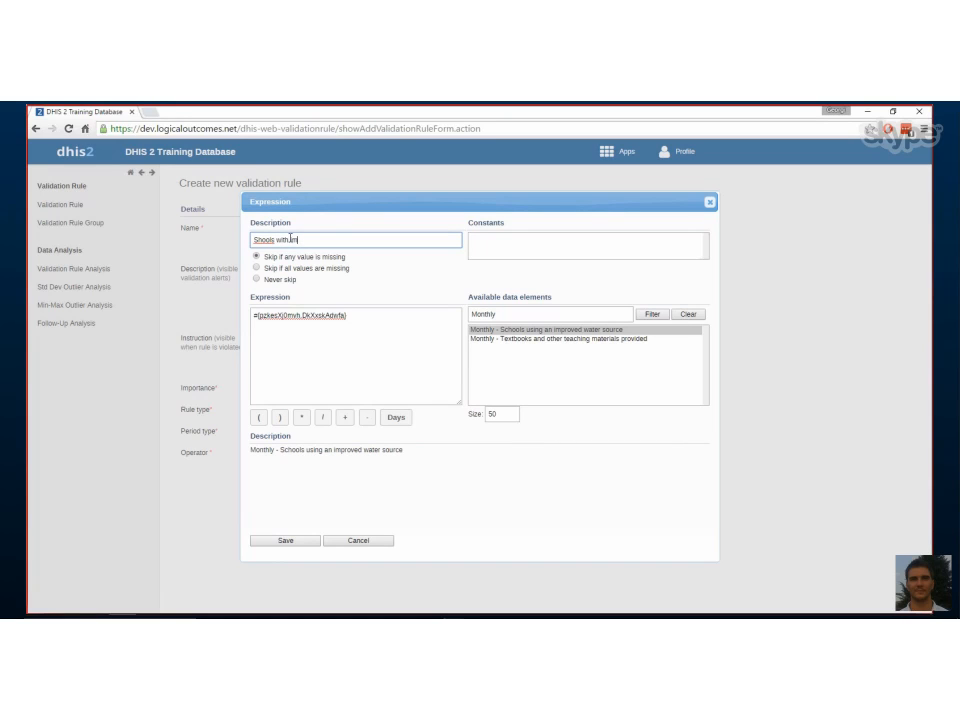
pyautogui.write('improved water')
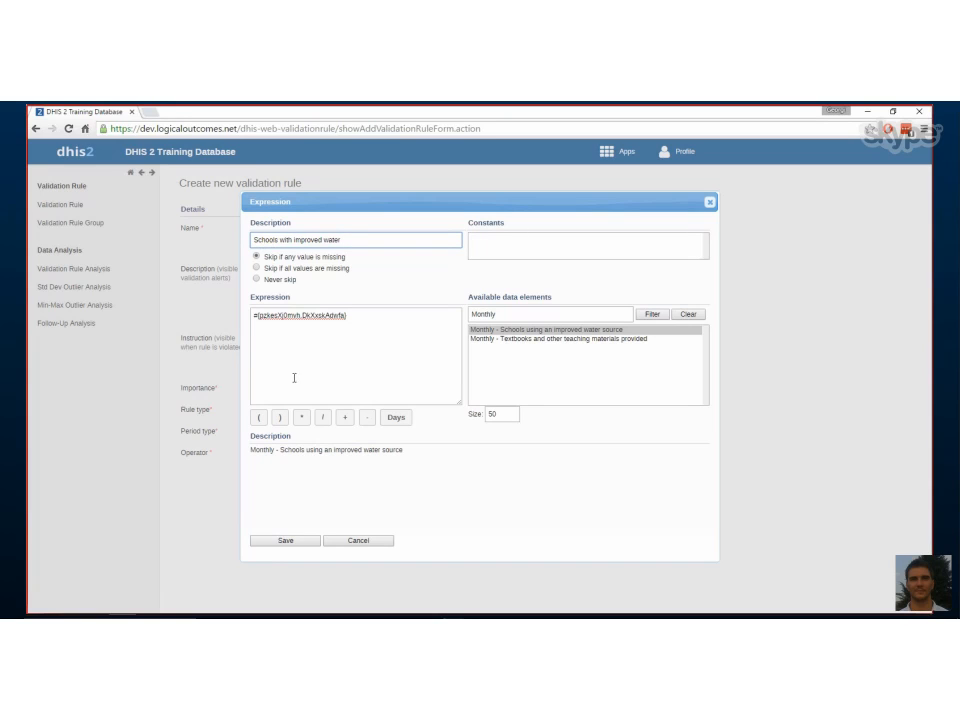
pyautogui.moveTo(420, 562)
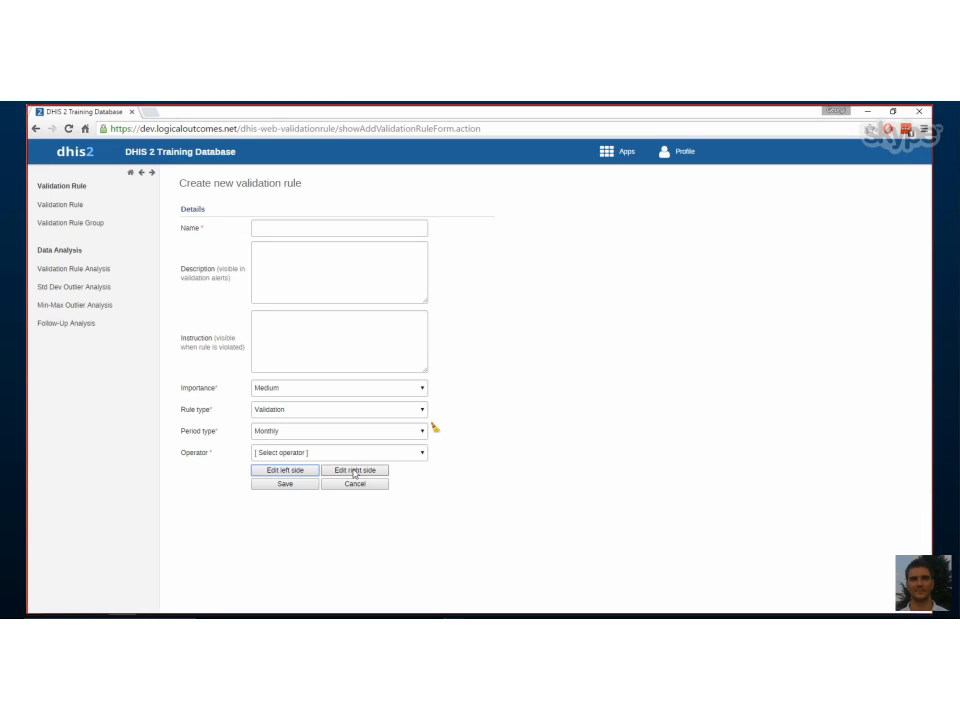
# Step: Add the textbooks element to the right side and describe it as 'Textbooks provided'
pyautogui.click(284, 470)
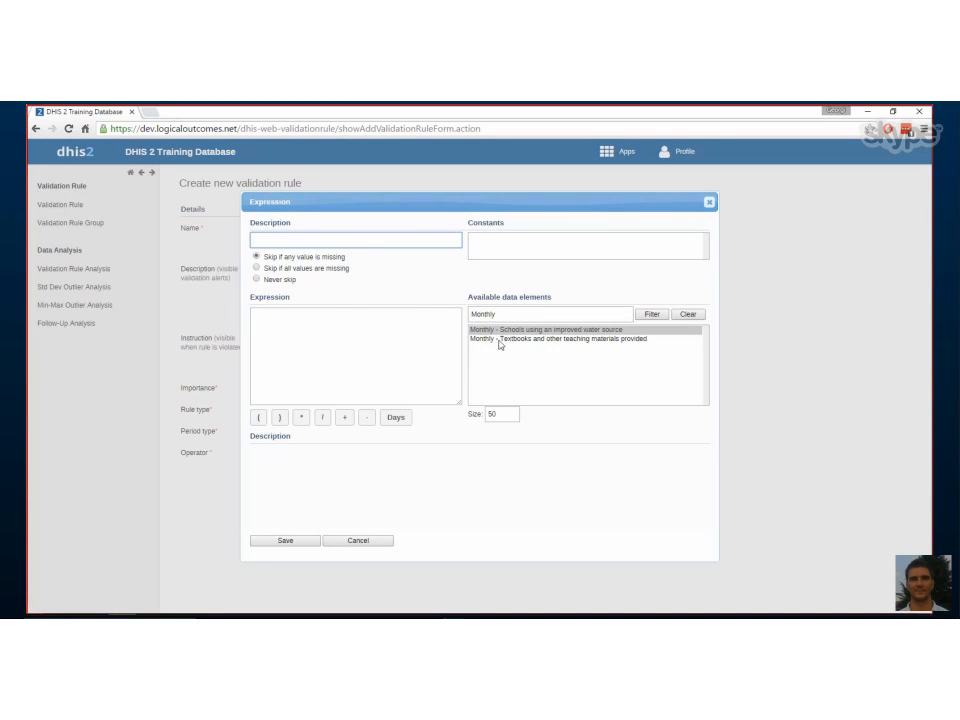
pyautogui.doubleClick(556, 338)
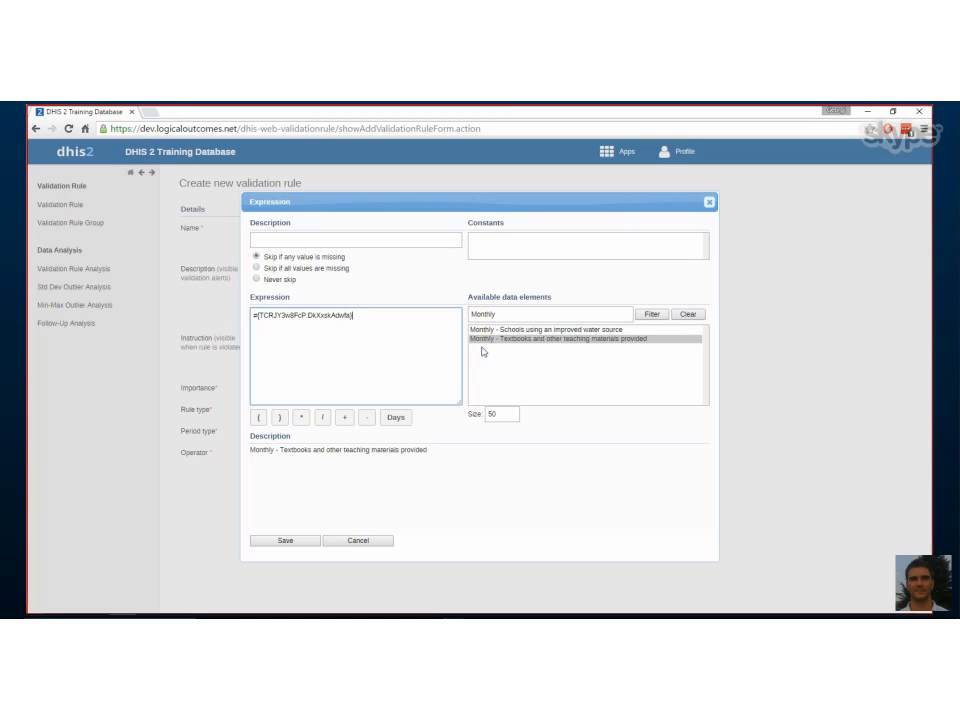
pyautogui.click(354, 240)
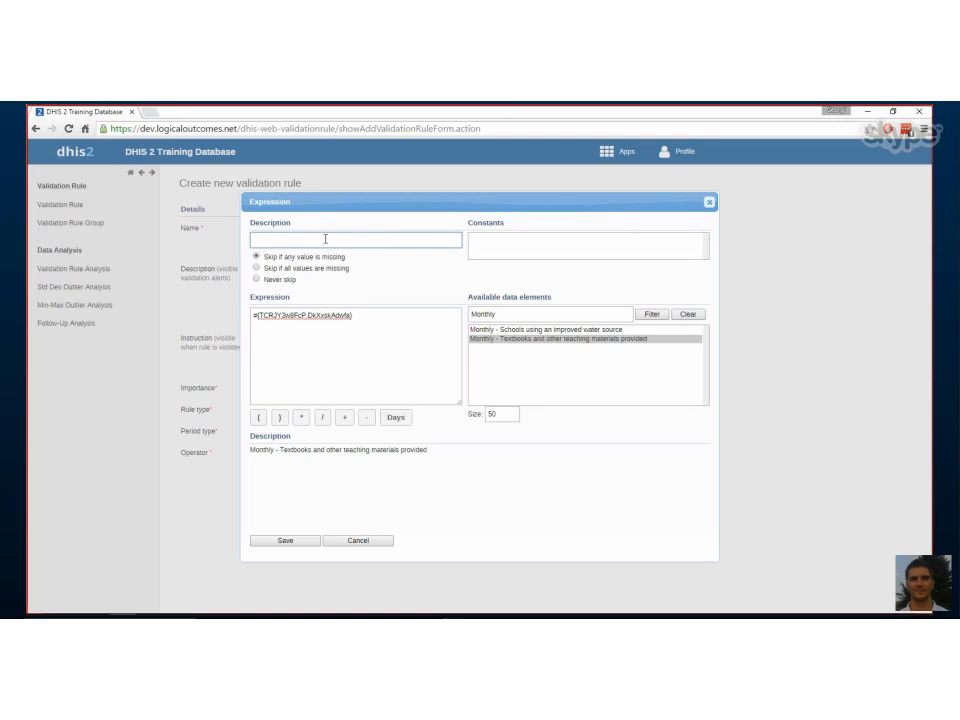
pyautogui.write('Text')
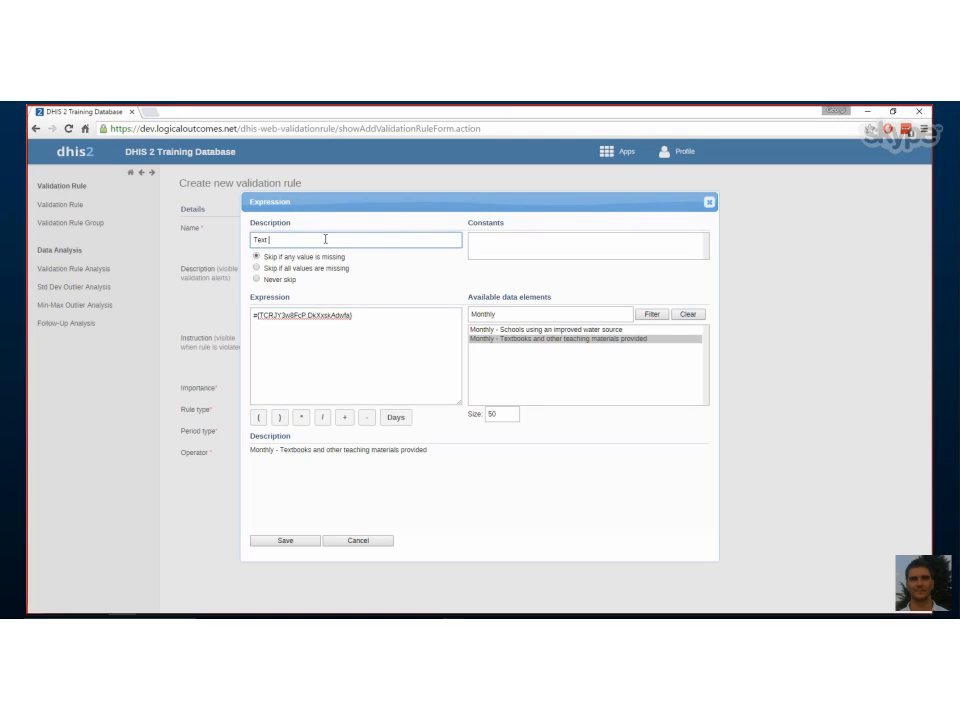
pyautogui.write('Textbooks provided')
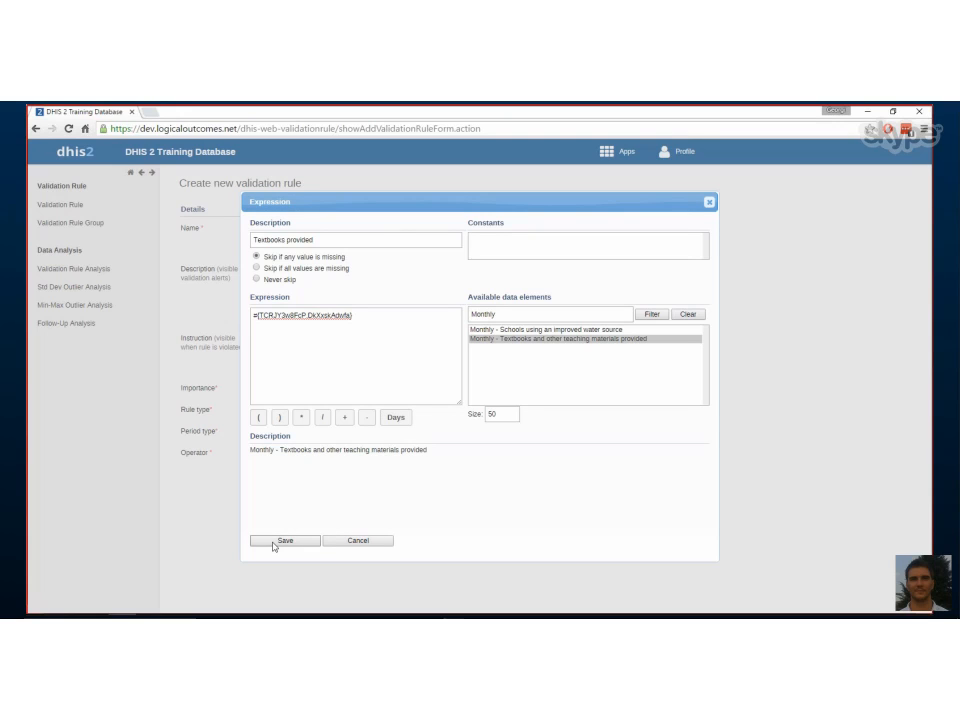
pyautogui.moveTo(348, 406)
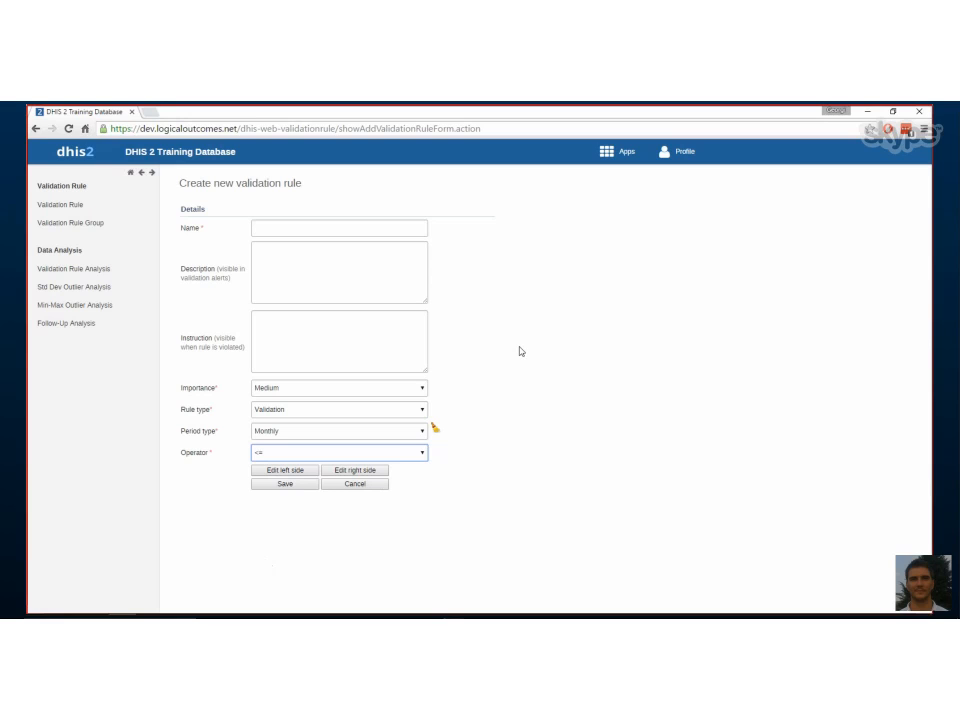
# Step: Enter the rule name 'Schools less or equal than textbooks'
pyautogui.click(338, 228)
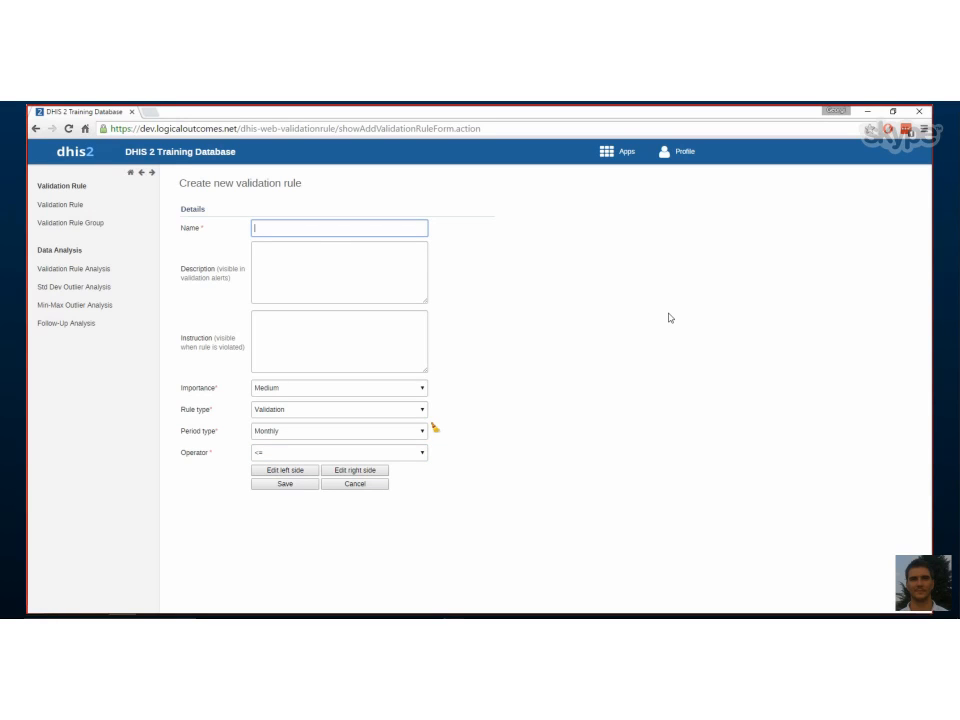
pyautogui.write('SN')
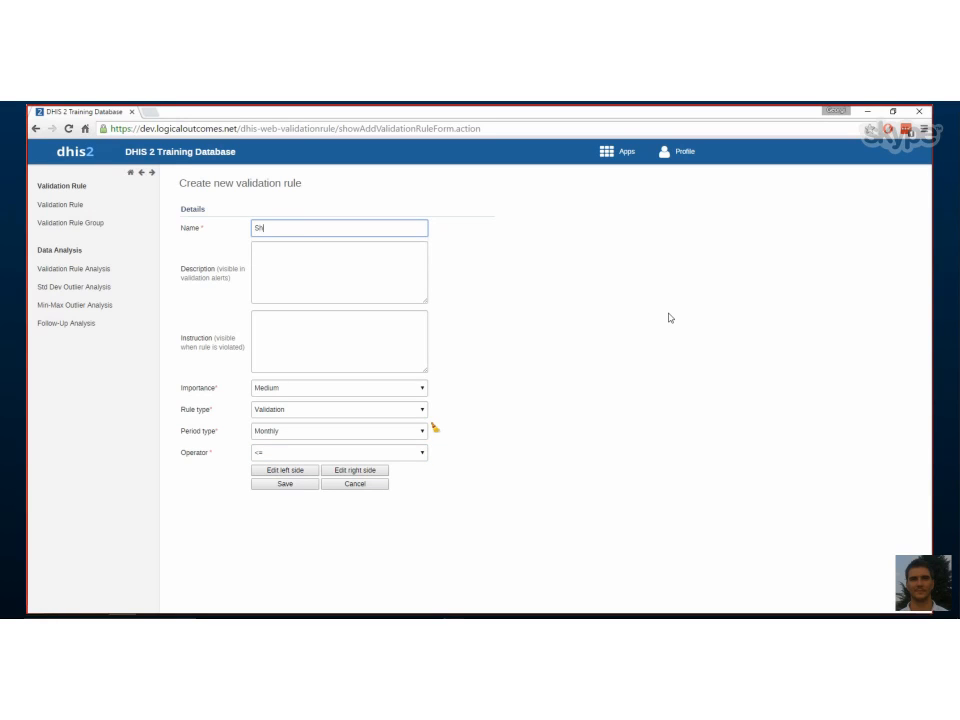
pyautogui.write('Schn')
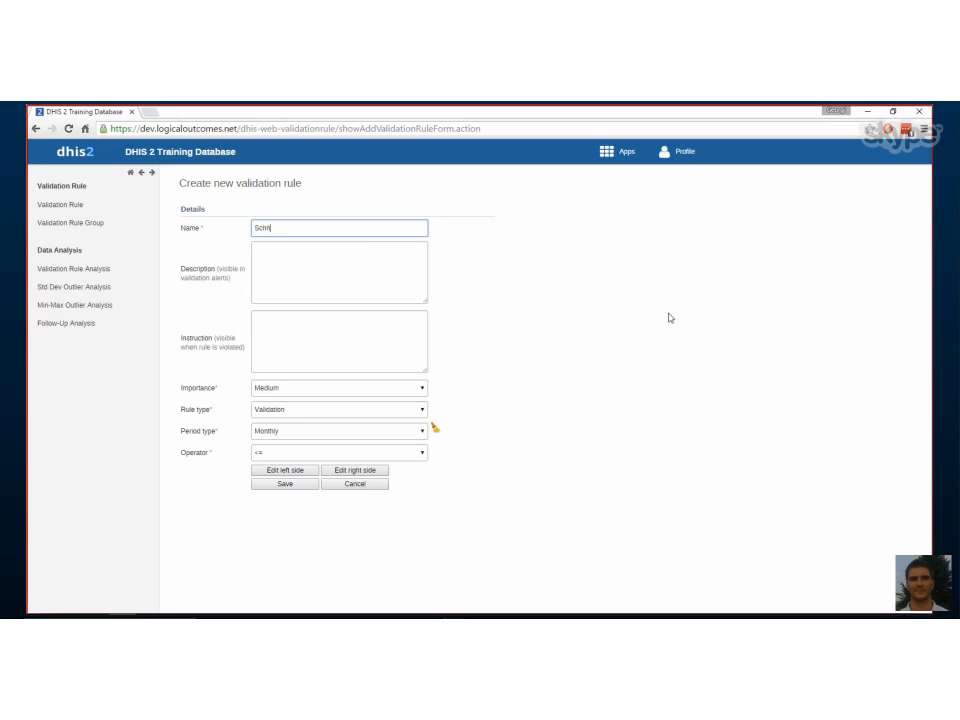
pyautogui.write('Schools less or equa')
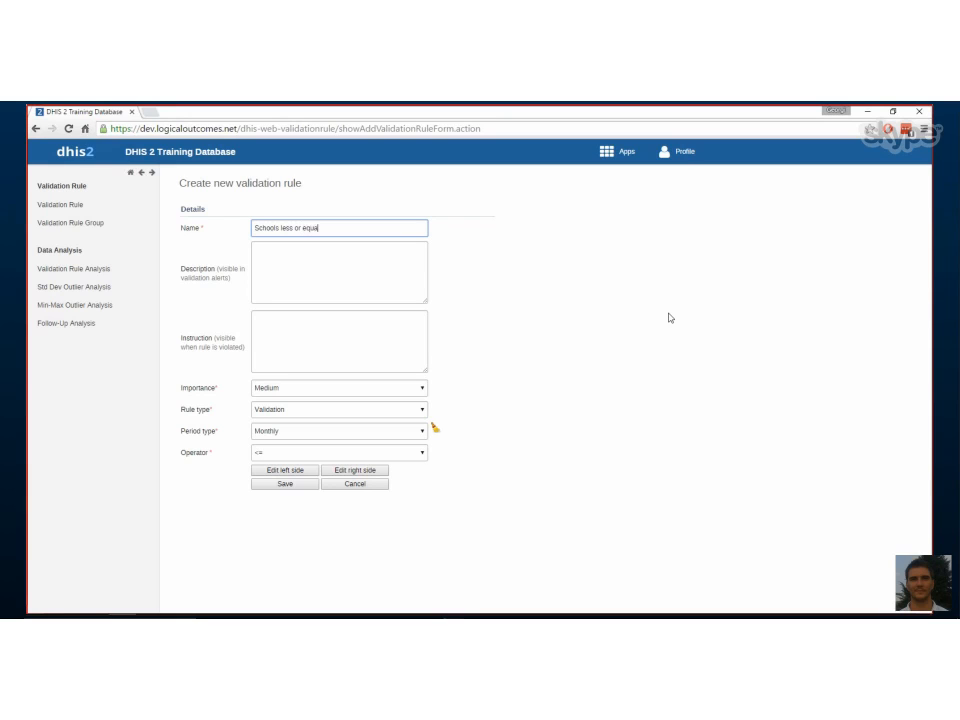
pyautogui.write('than textb')
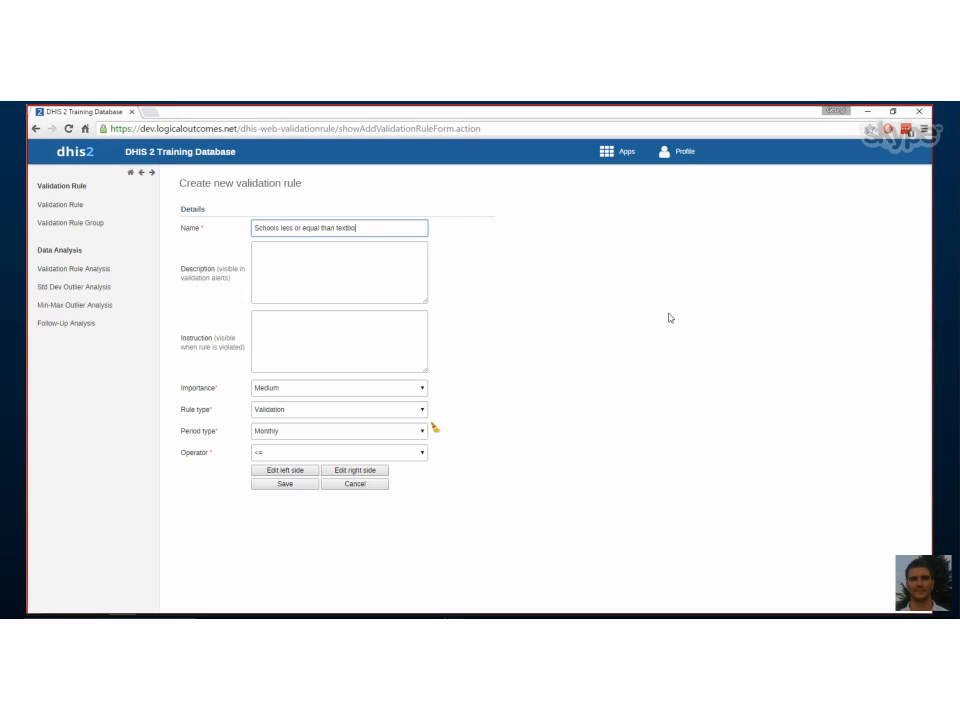
pyautogui.write('oks')
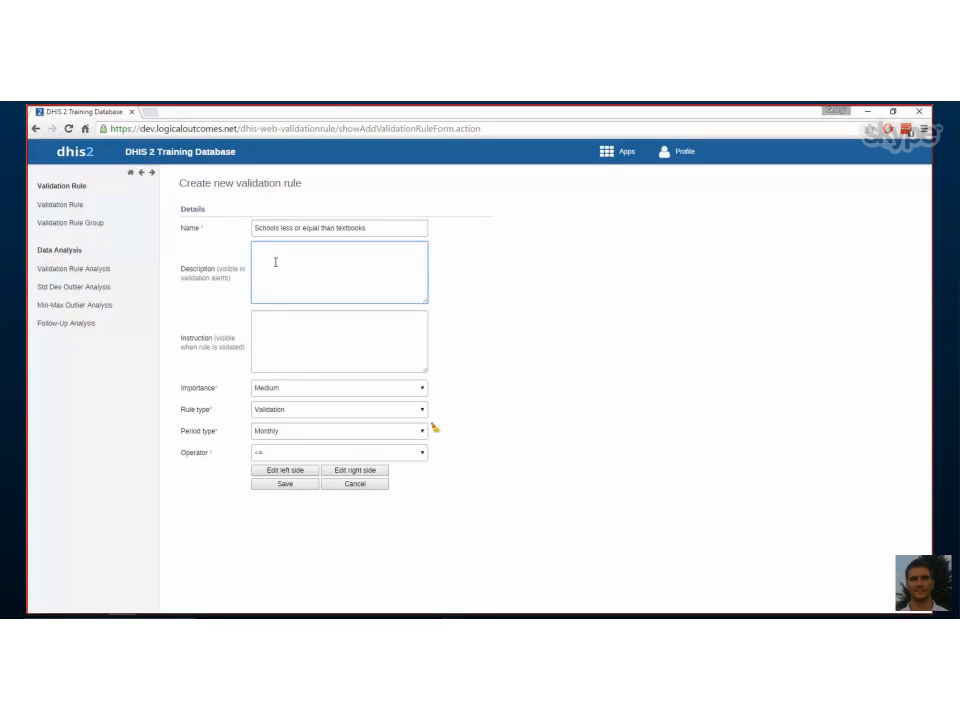
# Step: Write the description 'Total number of schools is less or equal to textbooks'
pyautogui.write('Total')
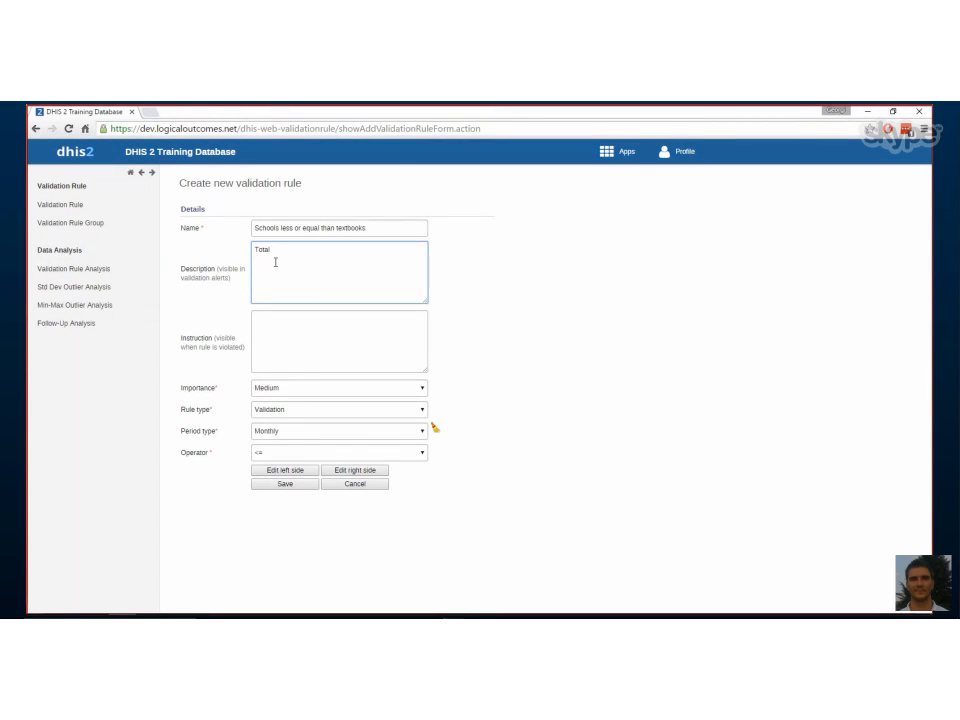
pyautogui.write('num of')
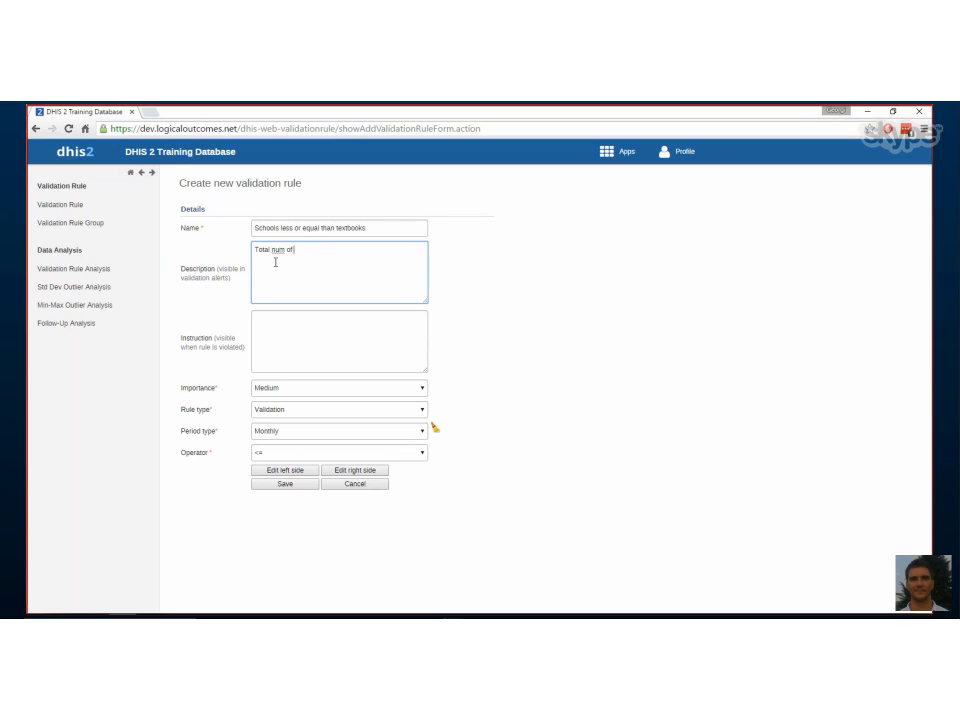
pyautogui.write('schools i s')
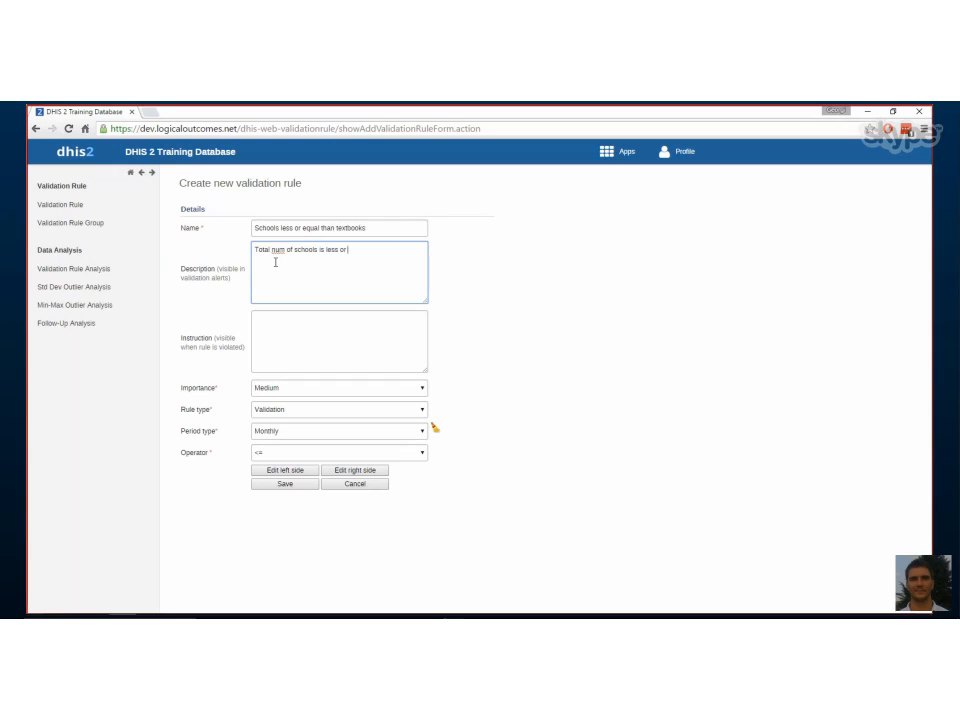
pyautogui.write('..')
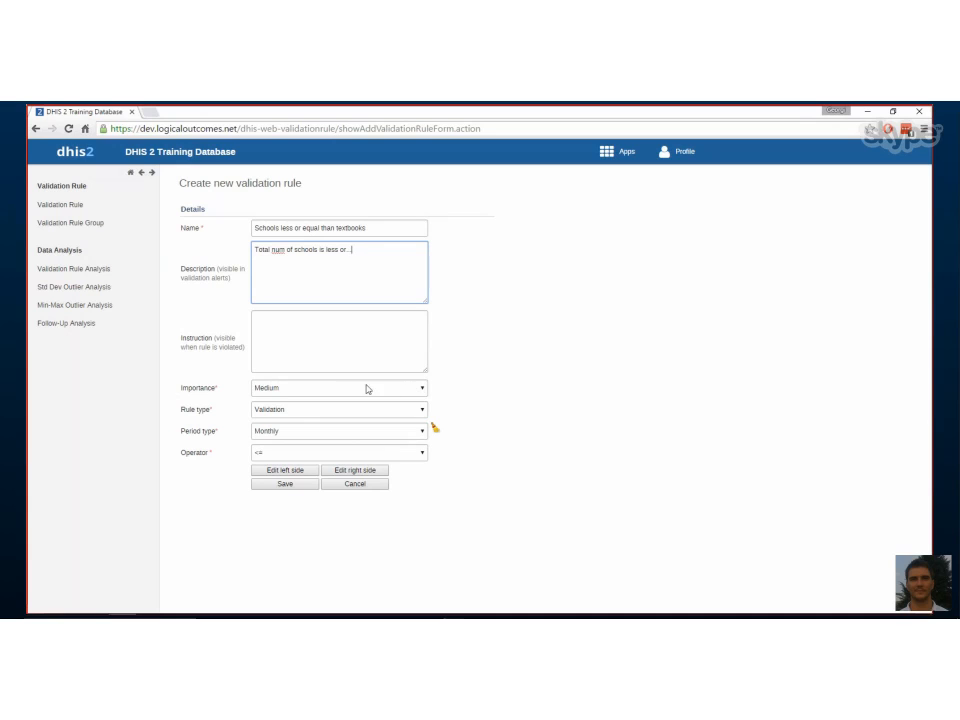
pyautogui.click(338, 388)
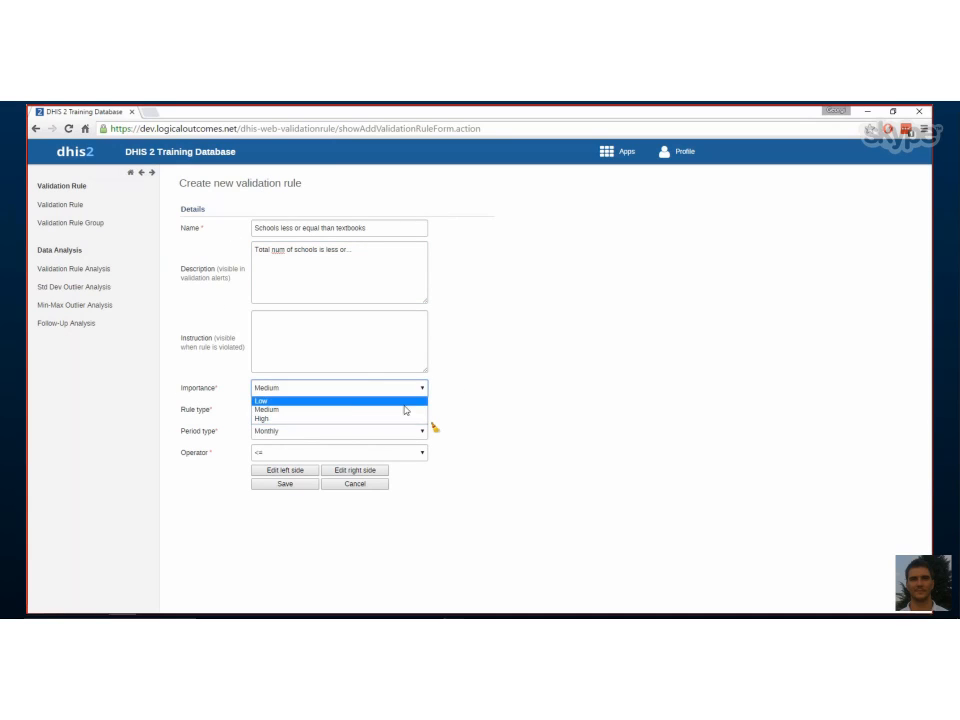
pyautogui.moveTo(268, 408)
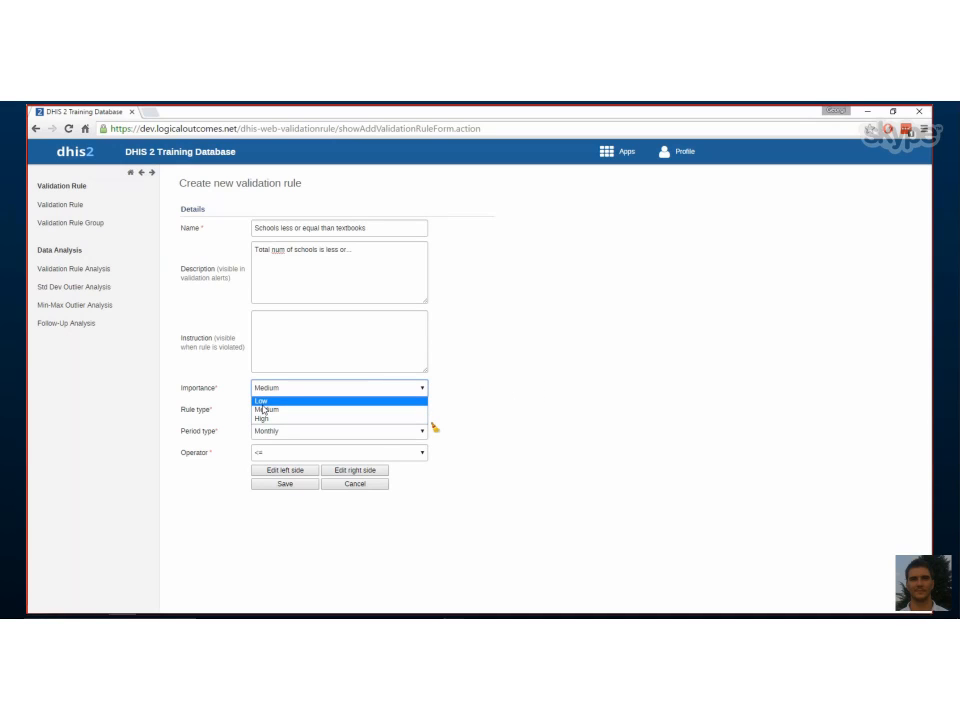
pyautogui.moveTo(360, 410)
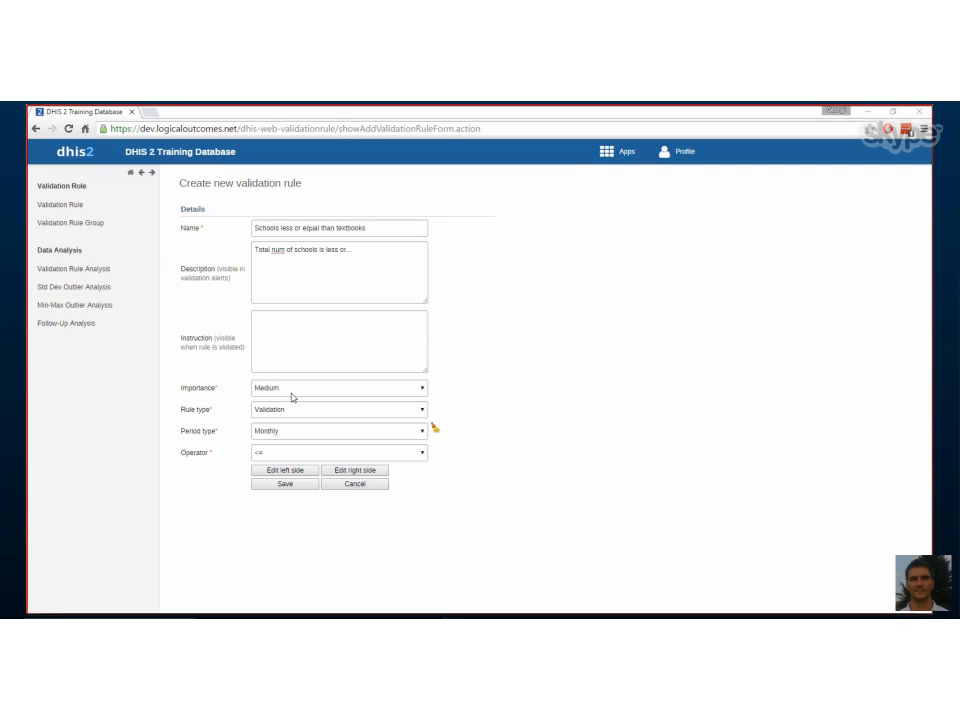
pyautogui.moveTo(312, 396)
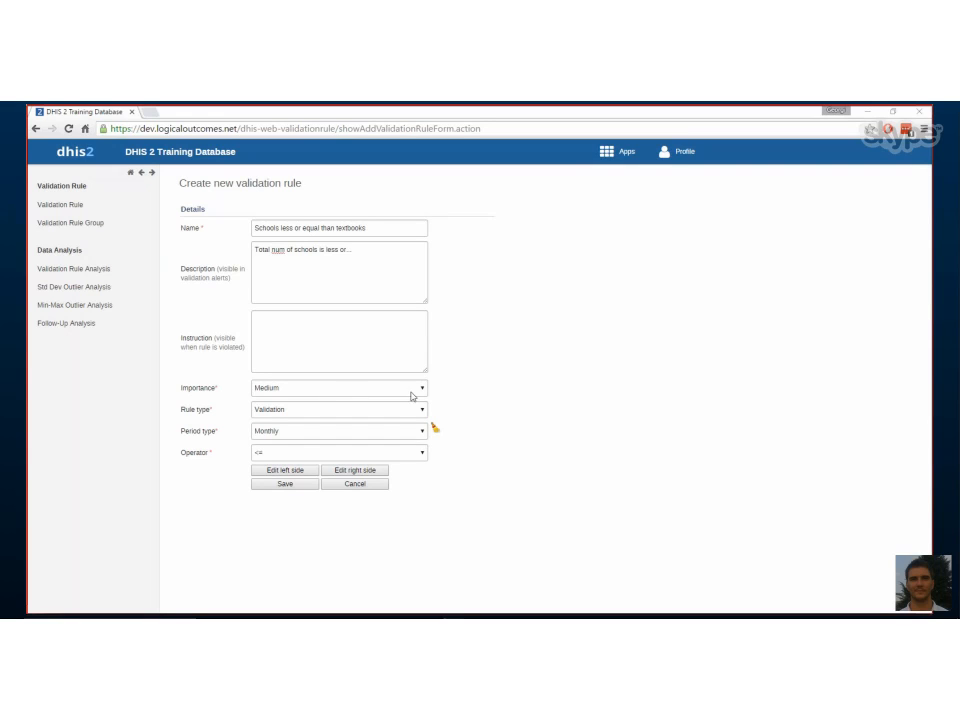
pyautogui.moveTo(502, 378)
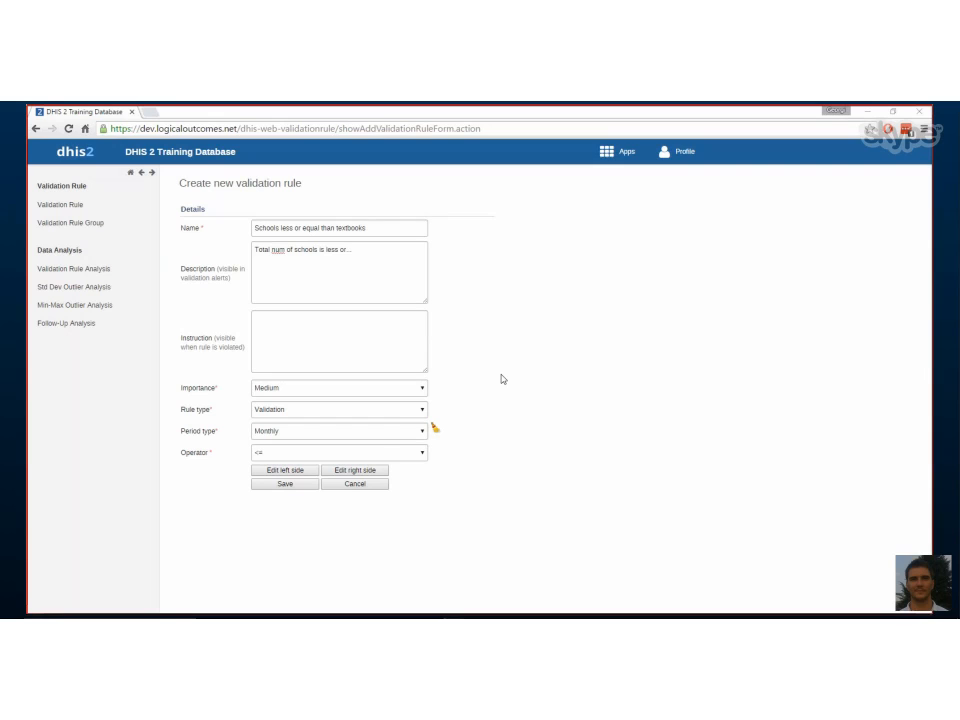
pyautogui.moveTo(258, 452)
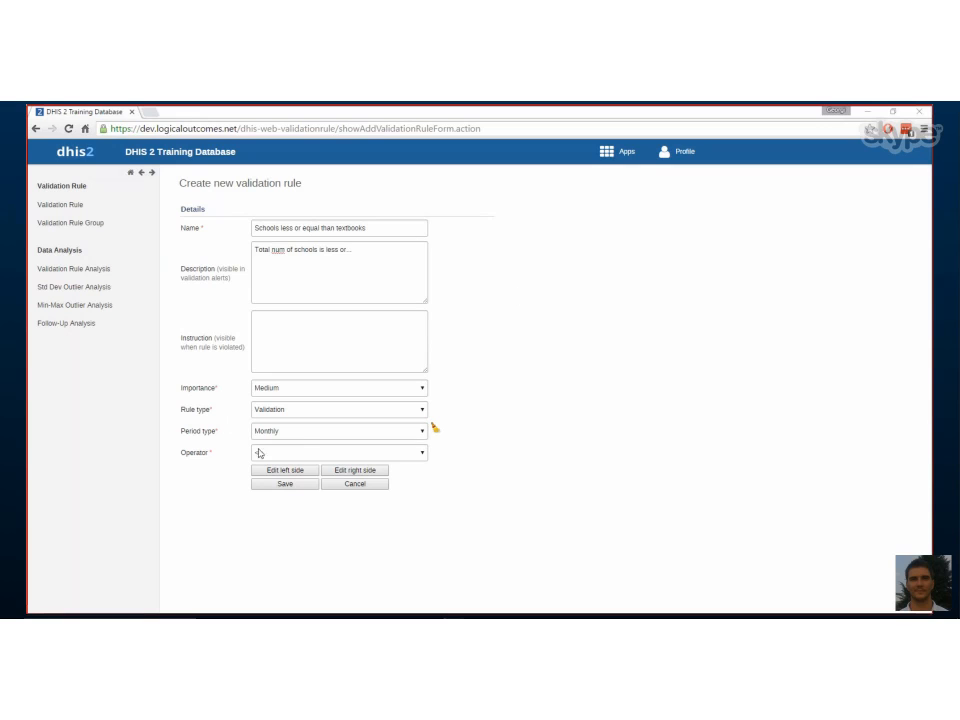
# Step: List the comparison operator choices for the rule
pyautogui.click(336, 452)
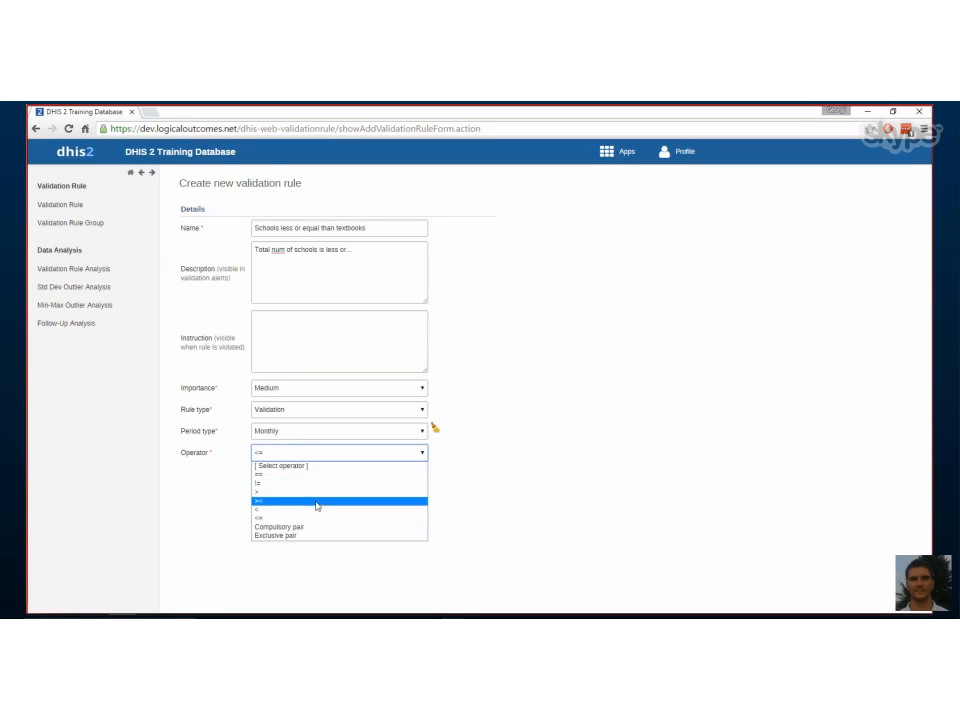